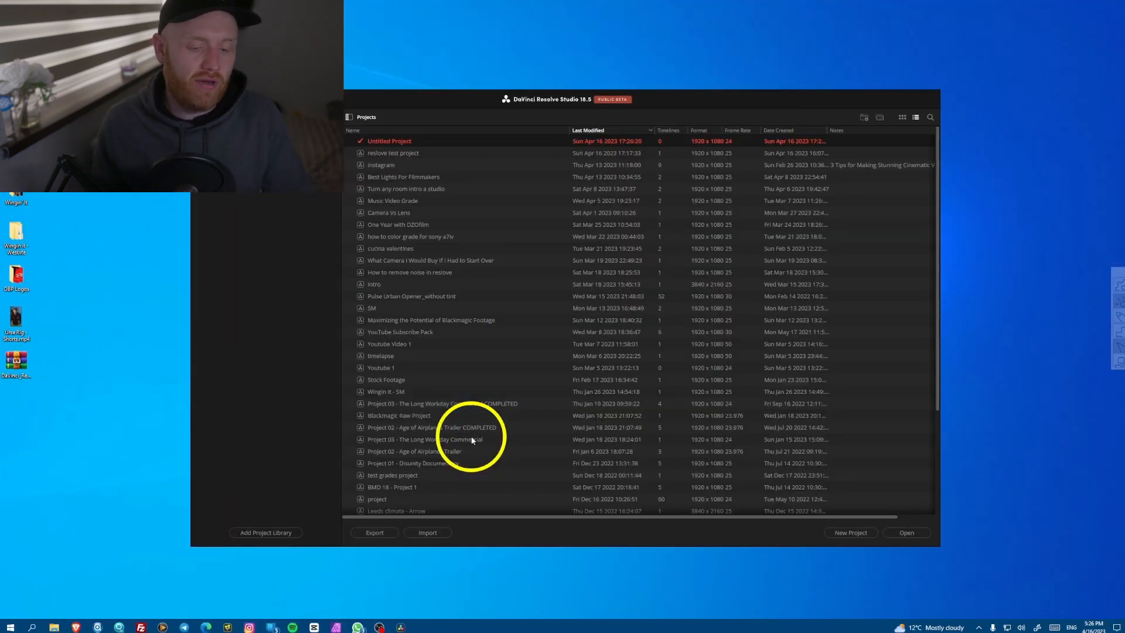
Open 'reslove test project' from the Project Manager list
{"action": "double_click", "coordinate": [393, 153]}
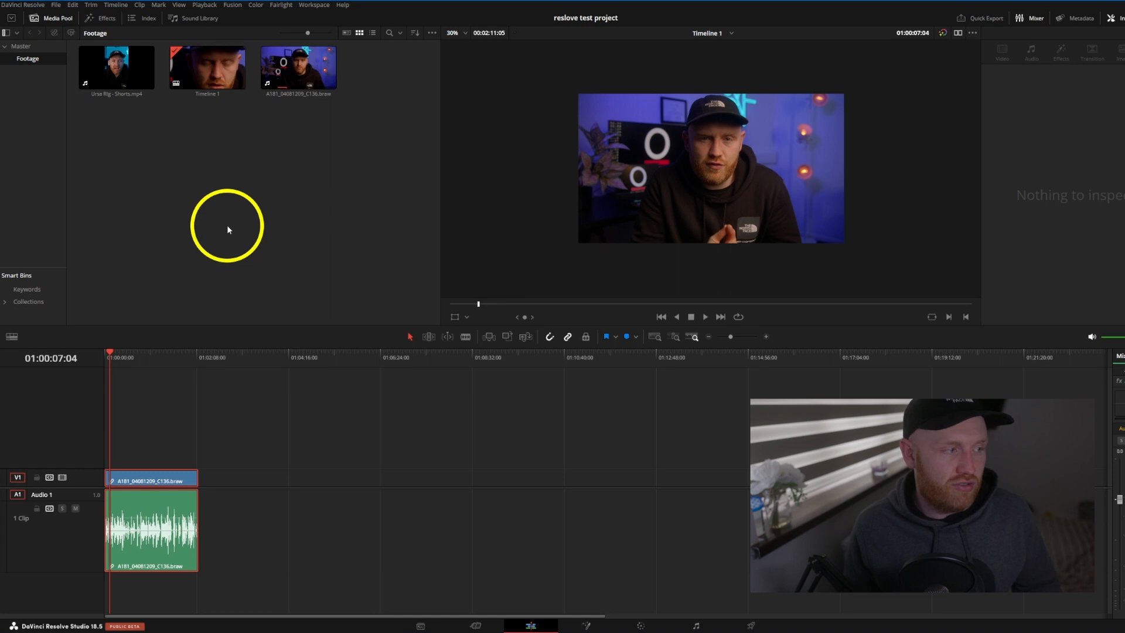
Transcribe the .braw interview clip's audio, add the chosen transcript passage to Timeline 1 and close the window
{"action": "left_click", "coordinate": [297, 68]}
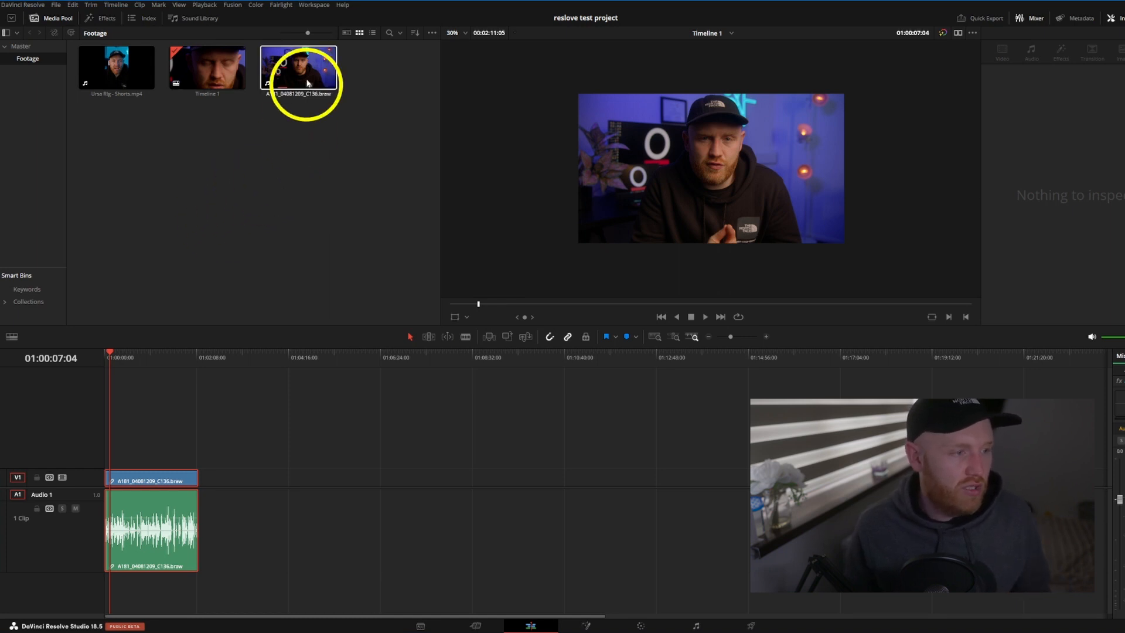
{"action": "left_click", "coordinate": [298, 68]}
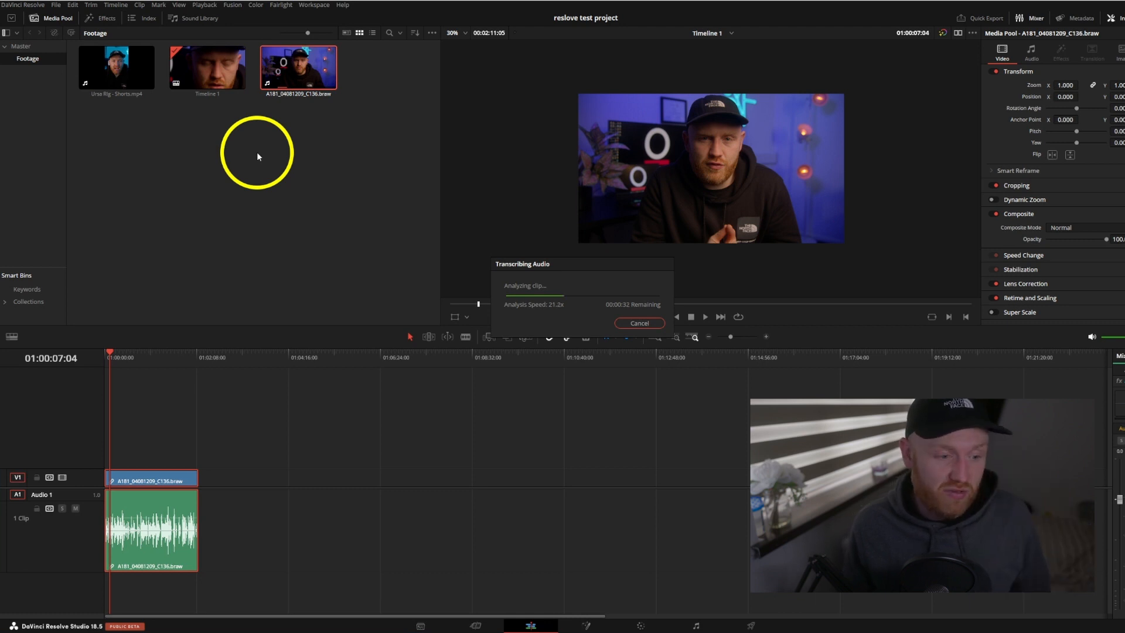
{"action": "mouse_move", "coordinate": [298, 420]}
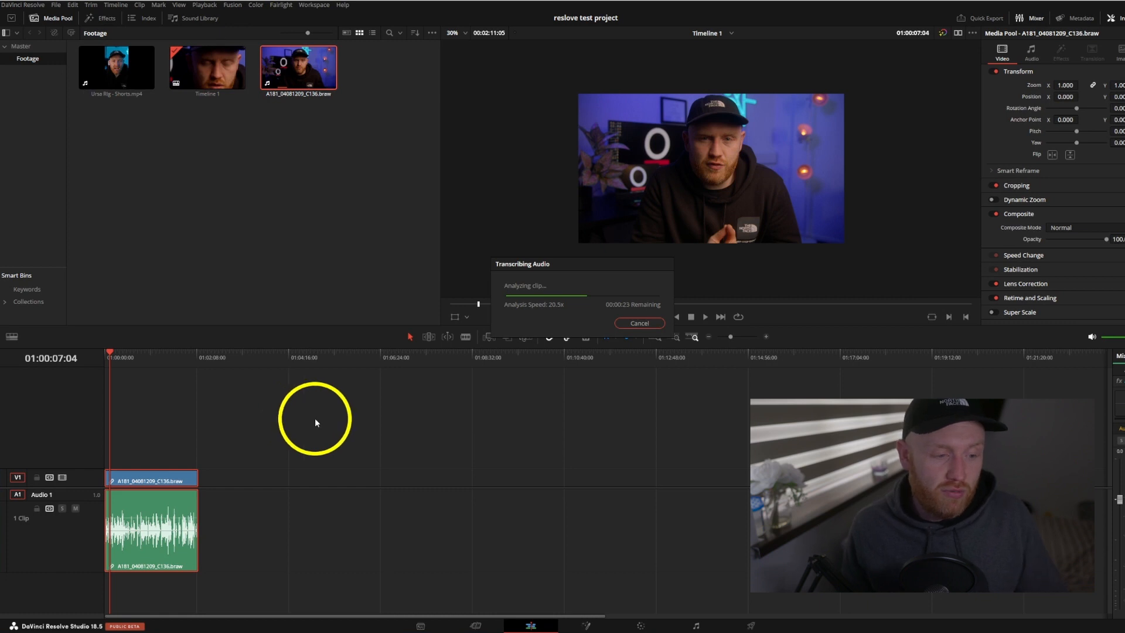
{"action": "mouse_move", "coordinate": [391, 442]}
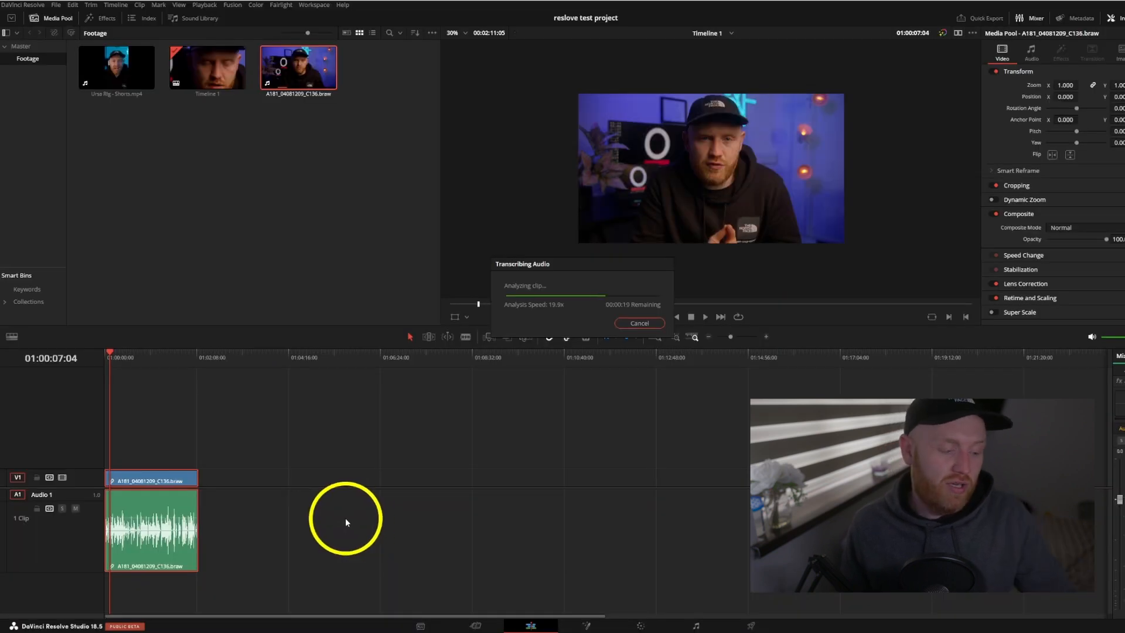
{"action": "mouse_move", "coordinate": [339, 520]}
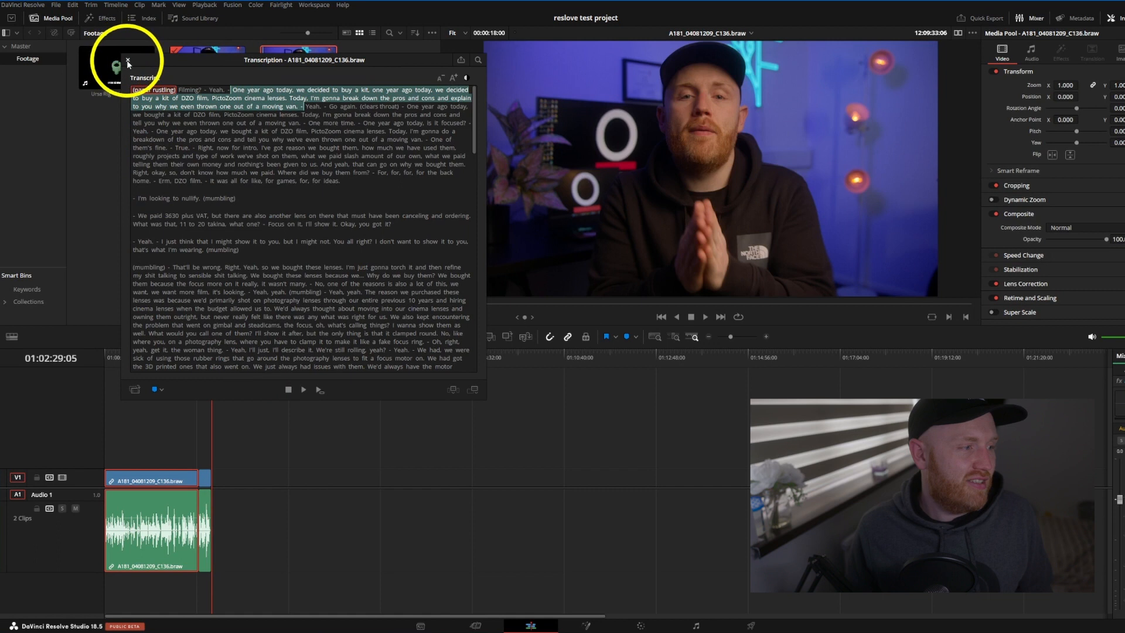
{"action": "left_click", "coordinate": [127, 61]}
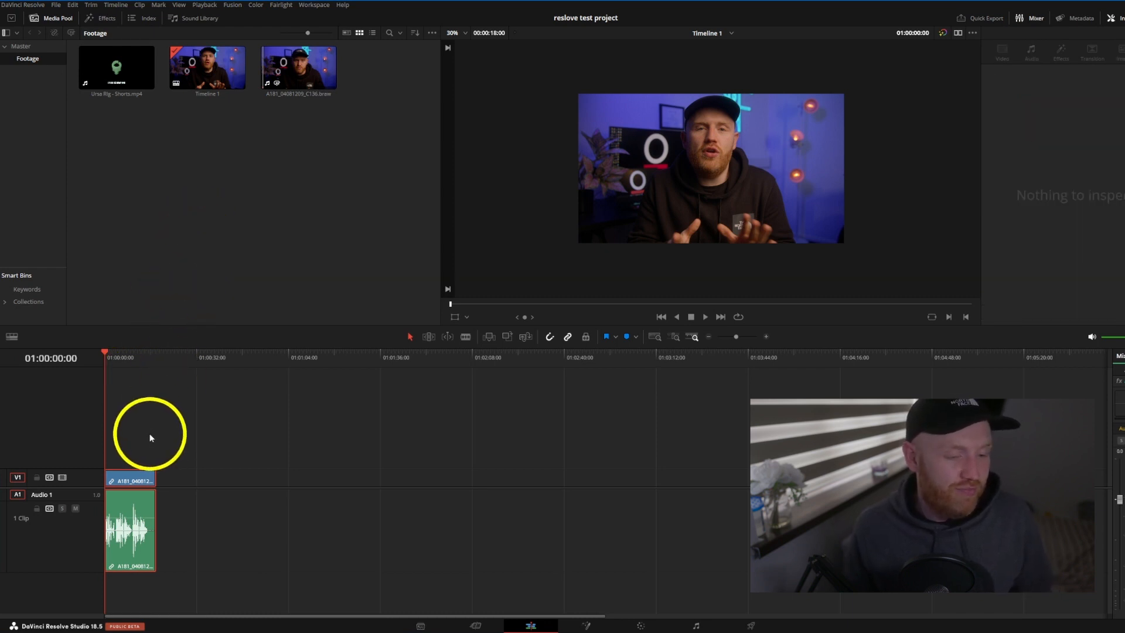
{"action": "mouse_move", "coordinate": [145, 422]}
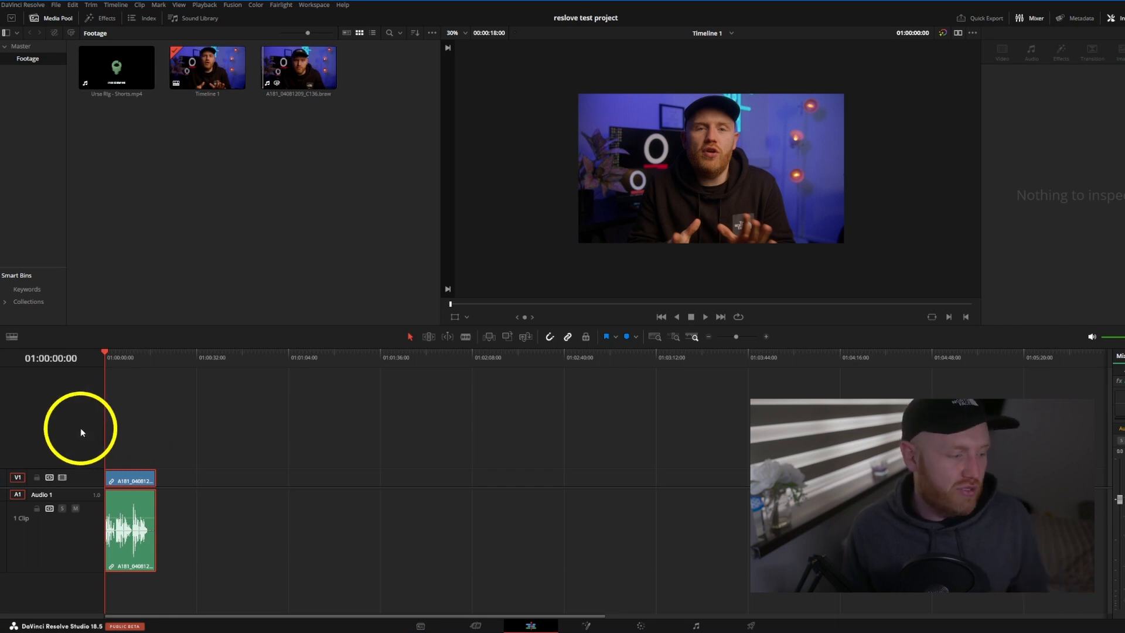
Add a subtitle track to the timeline from the track header options
{"action": "right_click", "coordinate": [72, 445]}
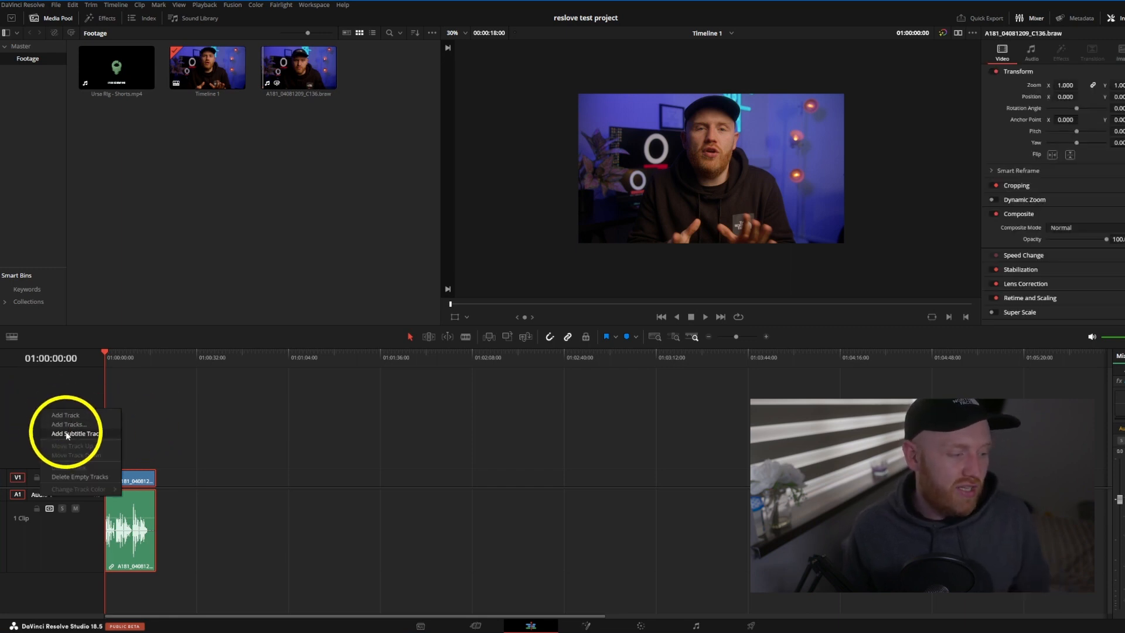
{"action": "left_click", "coordinate": [76, 434]}
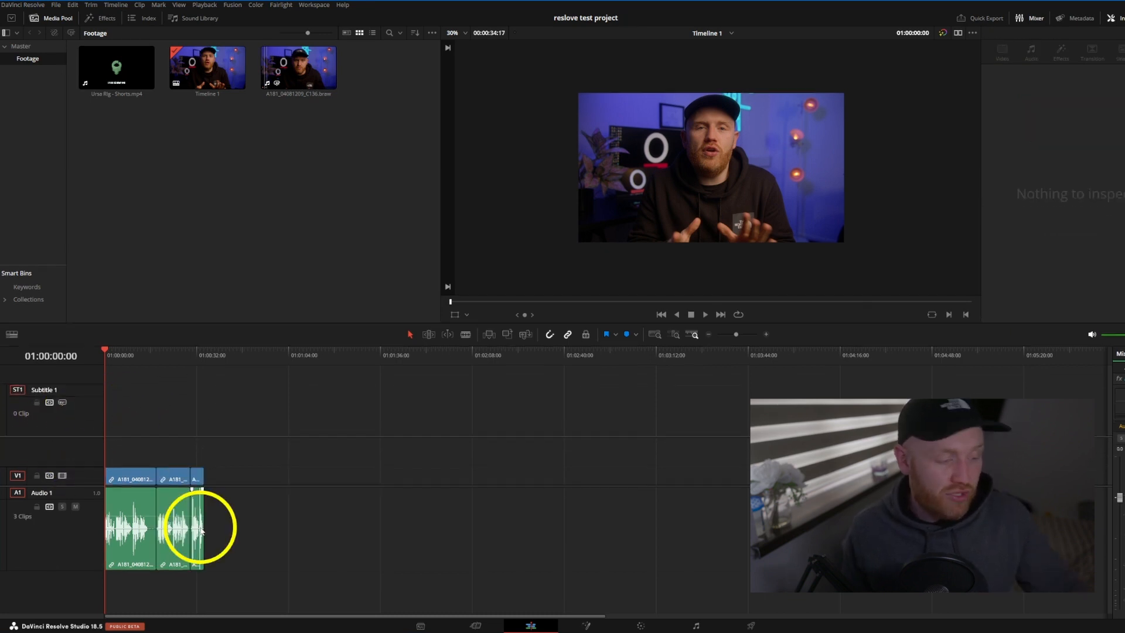
{"action": "left_click", "coordinate": [115, 5]}
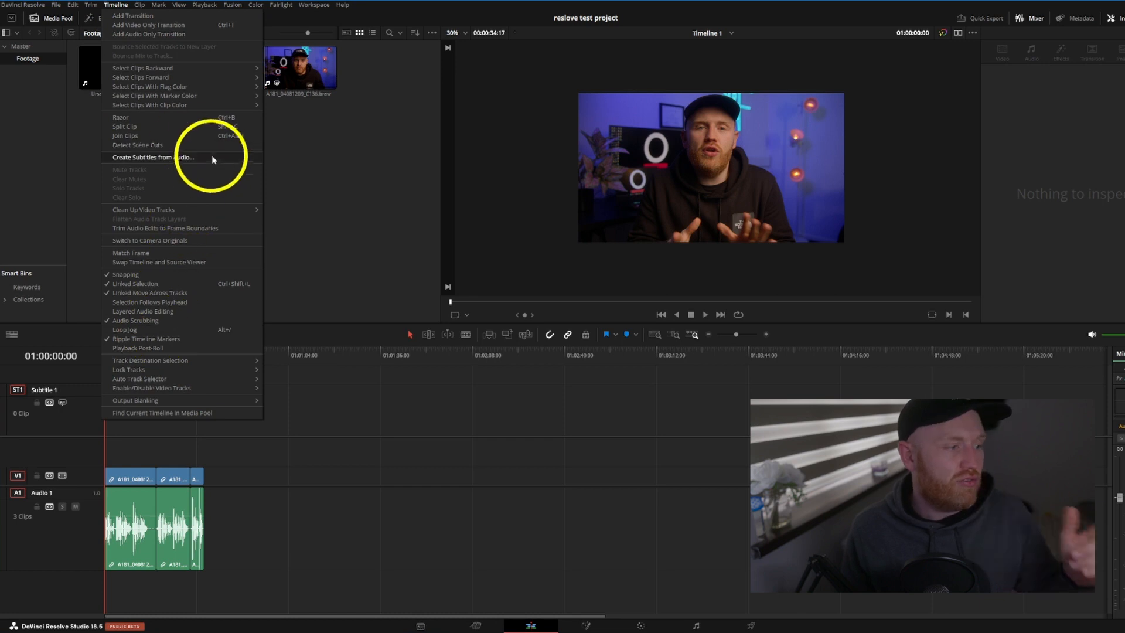
Create subtitles from the clip's audio using the Netflix caption preset
{"action": "left_click", "coordinate": [152, 157]}
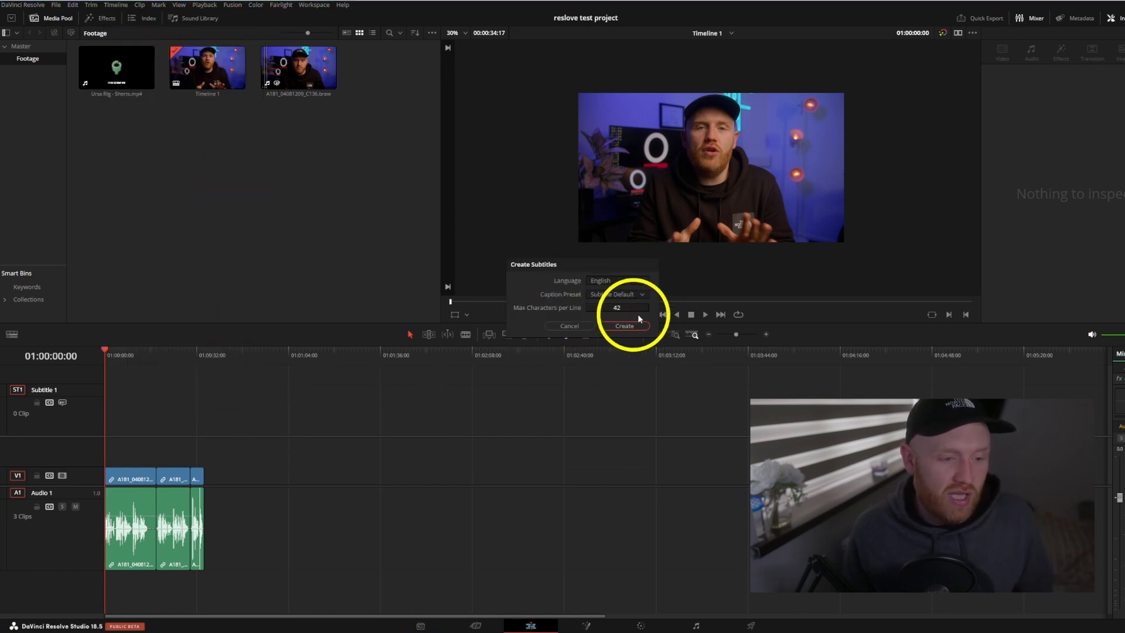
{"action": "left_click", "coordinate": [615, 294]}
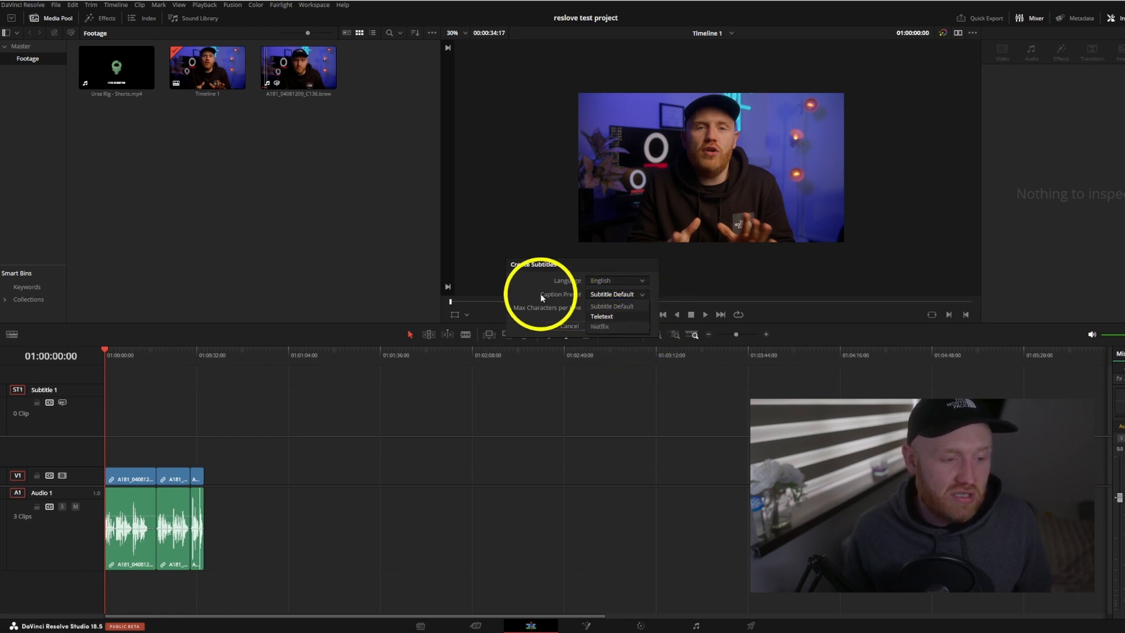
{"action": "left_click", "coordinate": [598, 327]}
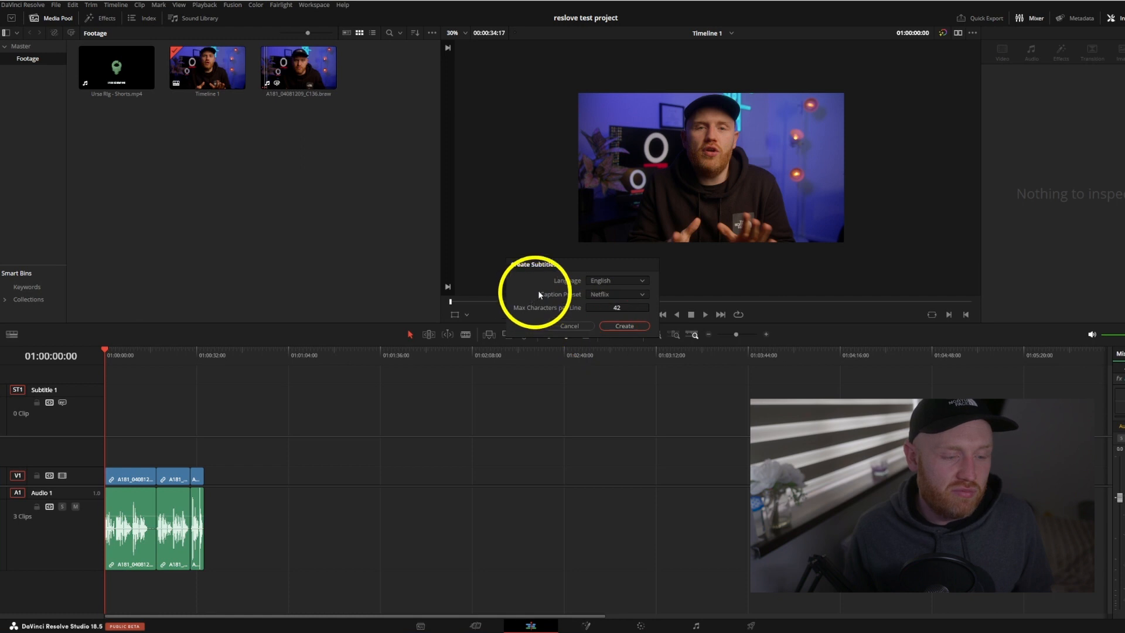
{"action": "left_click", "coordinate": [622, 324]}
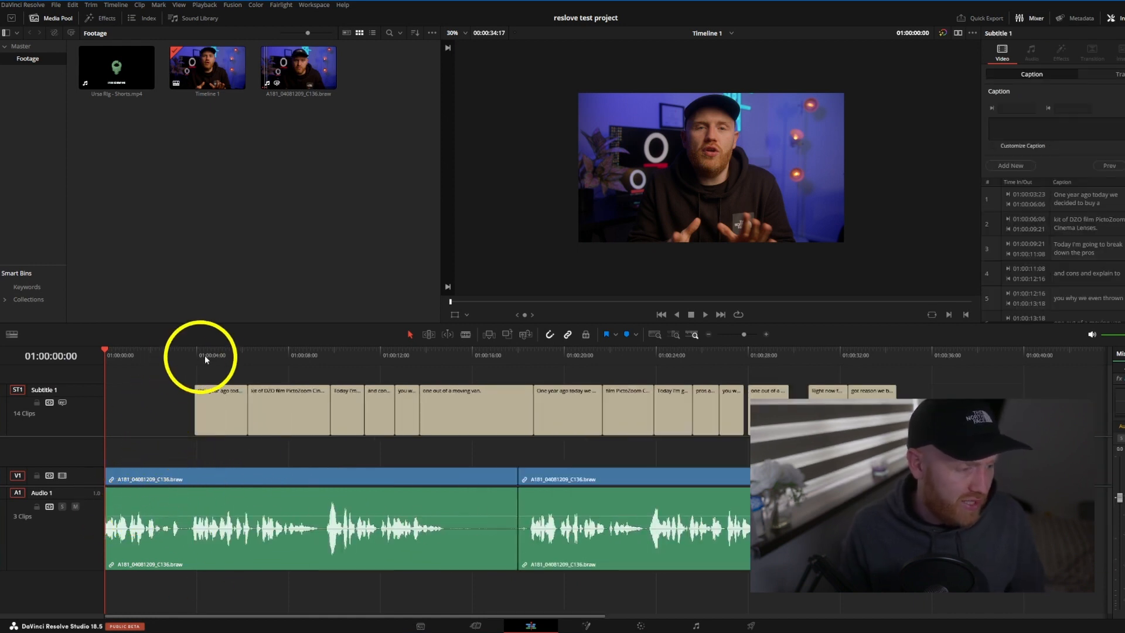
Clear Timeline 1 and load Ursa Rig - Shorts.mp4 into the source viewer
{"action": "left_click", "coordinate": [704, 314]}
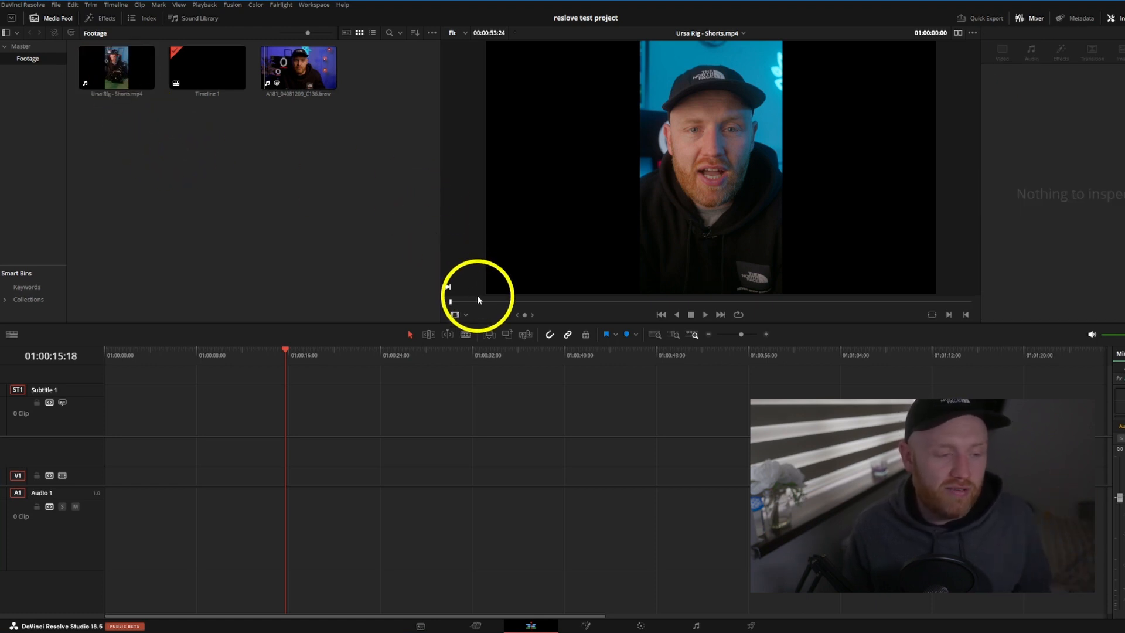
Transcribe Ursa Rig - Shorts.mp4, highlight a passage in its transcript, then close it
{"action": "left_click", "coordinate": [704, 314]}
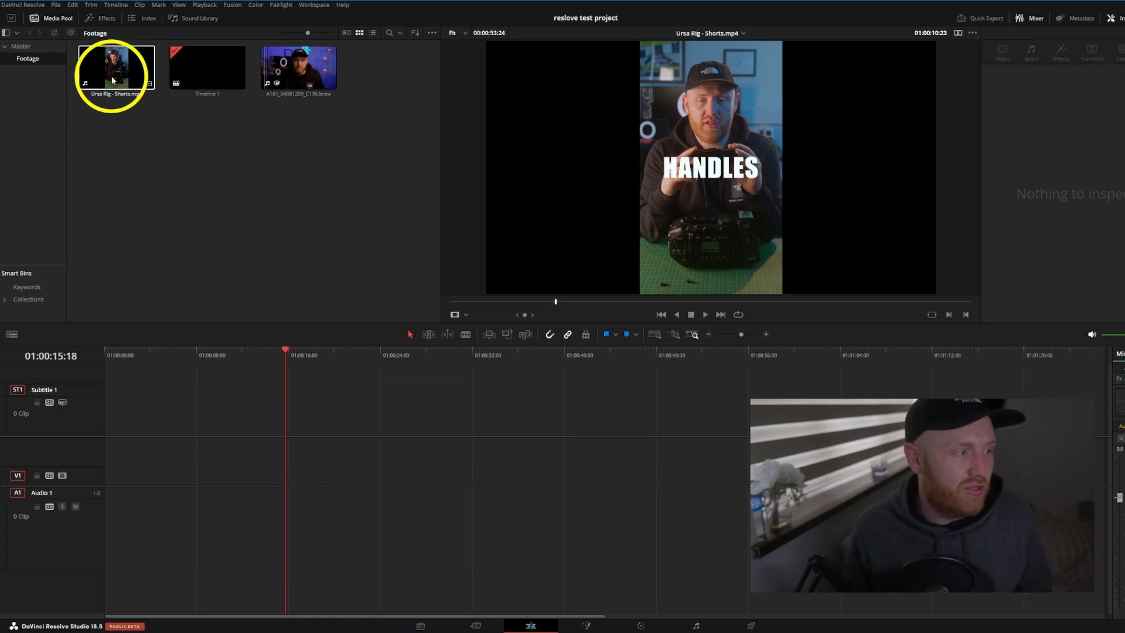
{"action": "left_click", "coordinate": [298, 68]}
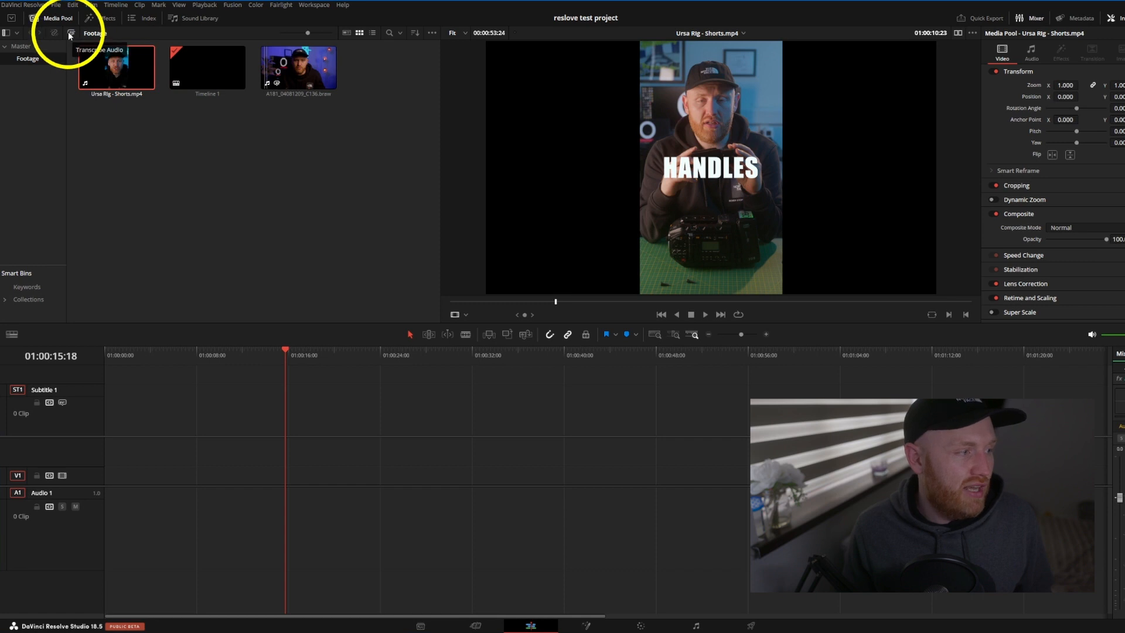
{"action": "left_click", "coordinate": [100, 49]}
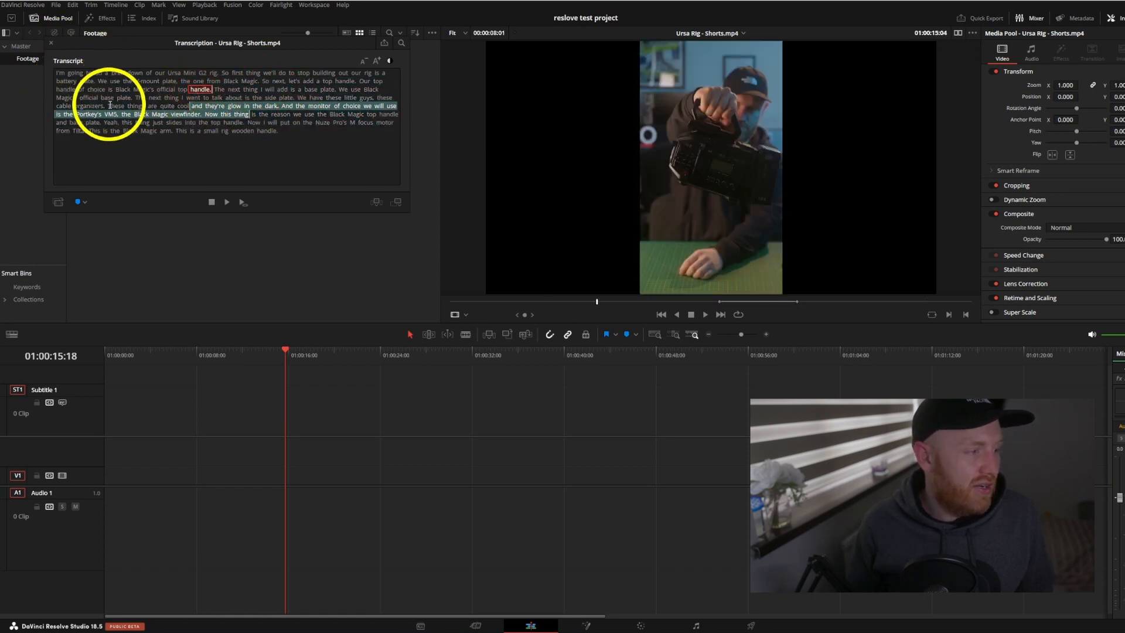
{"action": "left_click", "coordinate": [352, 105]}
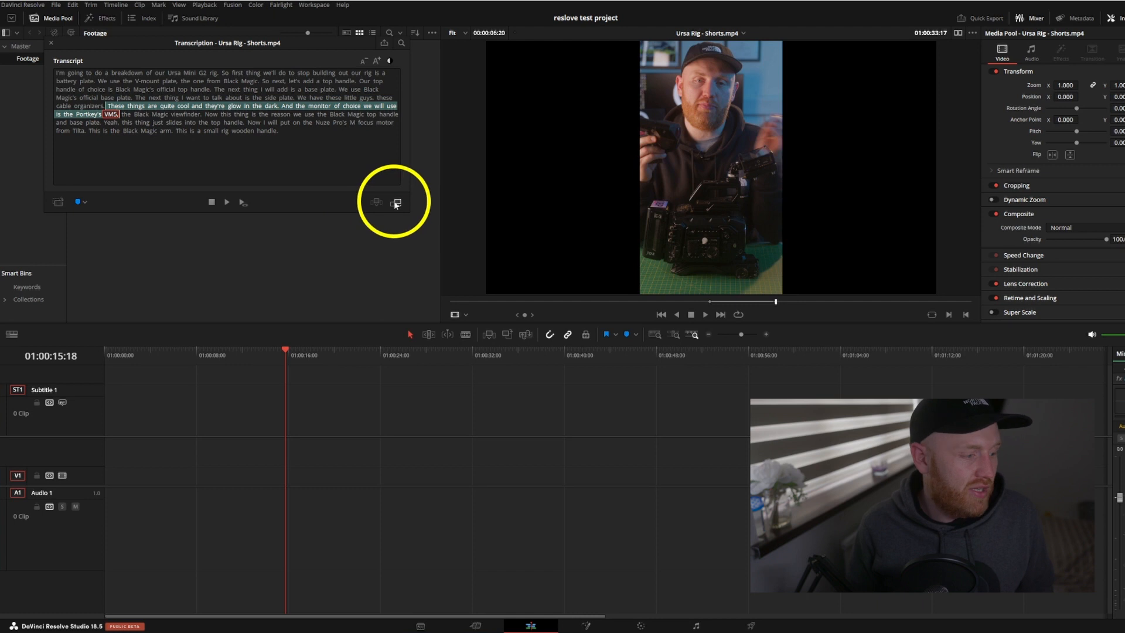
{"action": "left_click", "coordinate": [395, 202]}
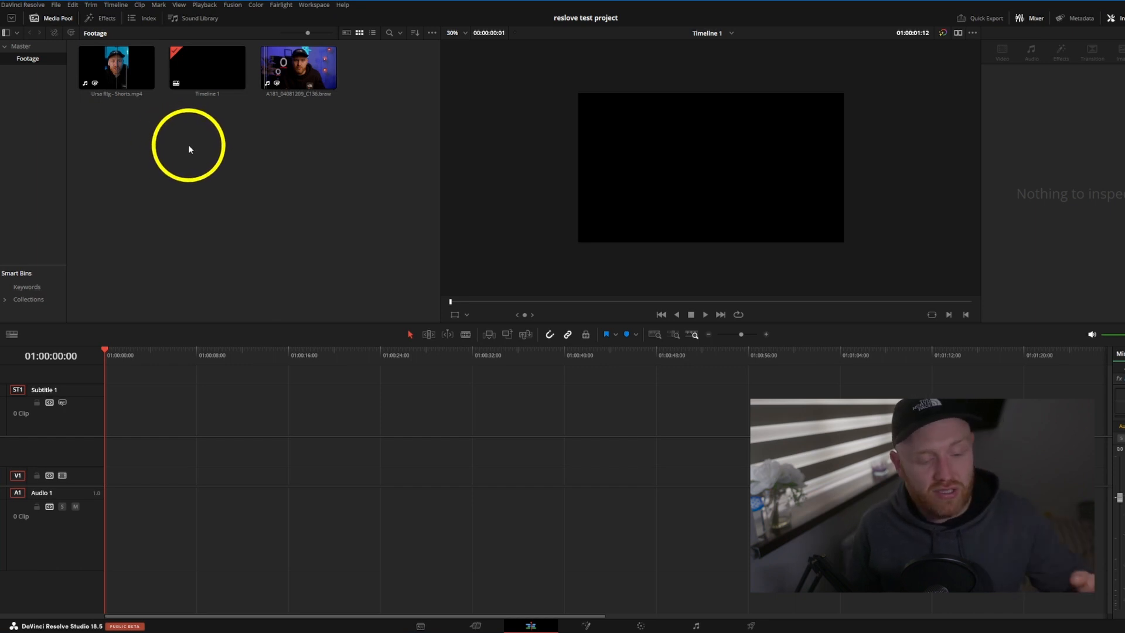
{"action": "mouse_move", "coordinate": [186, 146]}
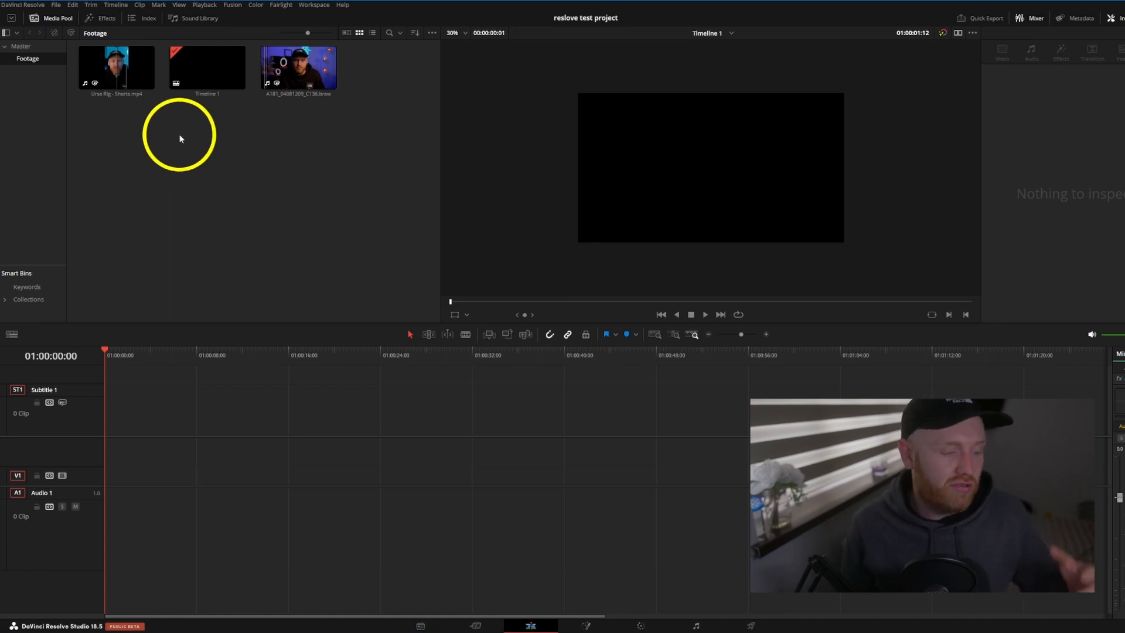
{"action": "mouse_move", "coordinate": [217, 177]}
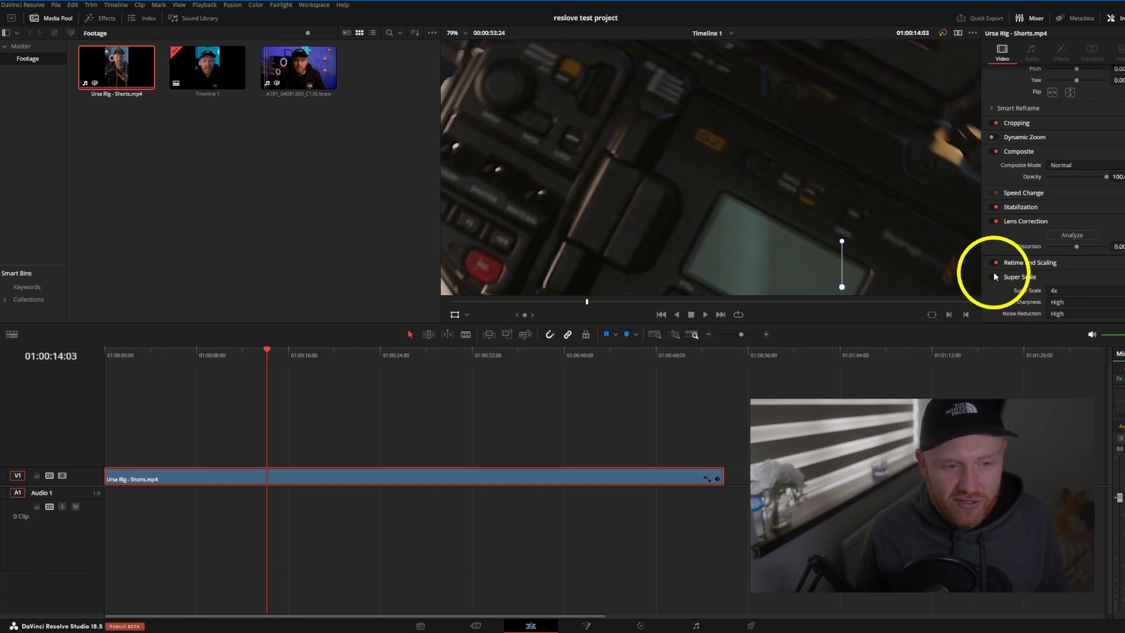
Set Super Scale to 2x Enhanced with sharpness 0.75 and noise reduction 0.50, toggling it to compare
{"action": "left_click", "coordinate": [1068, 291]}
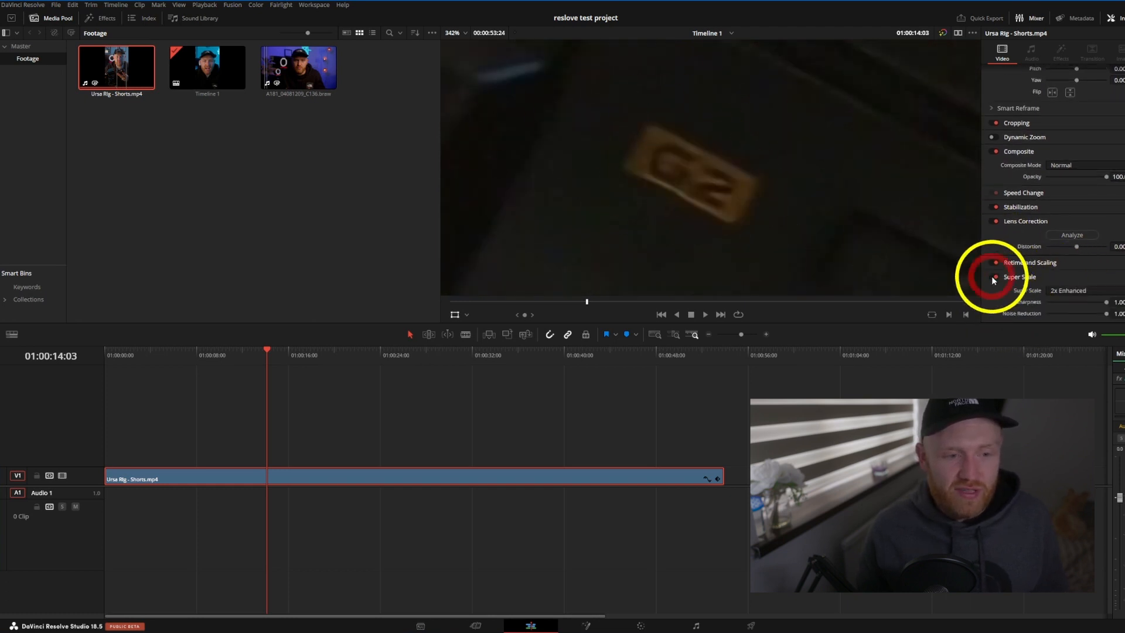
{"action": "left_click", "coordinate": [995, 277]}
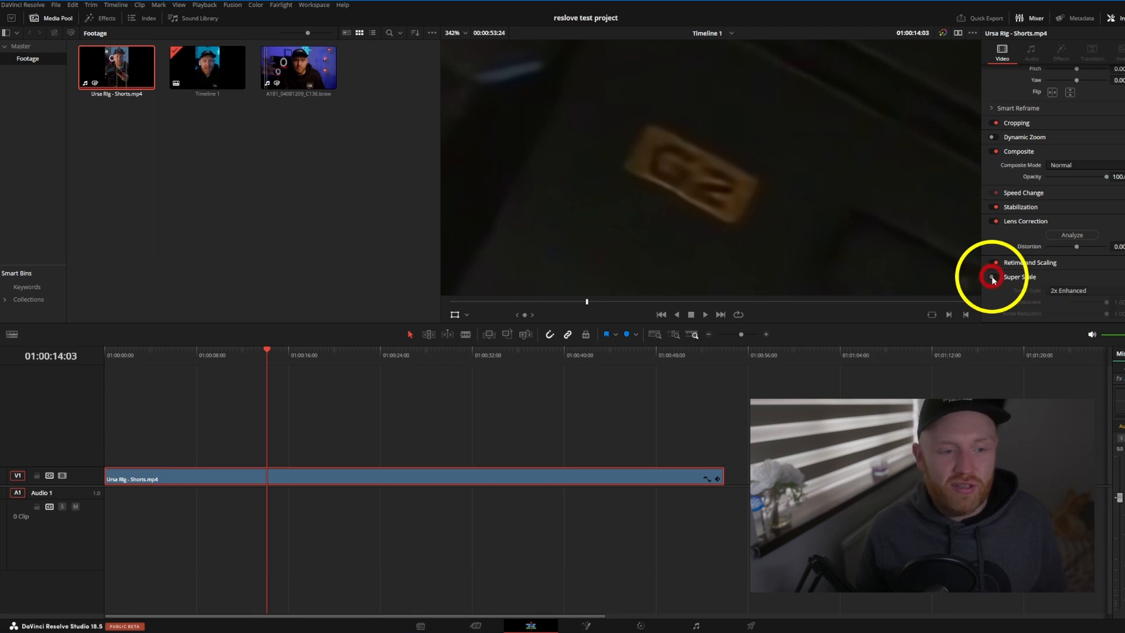
{"action": "left_click", "coordinate": [995, 279]}
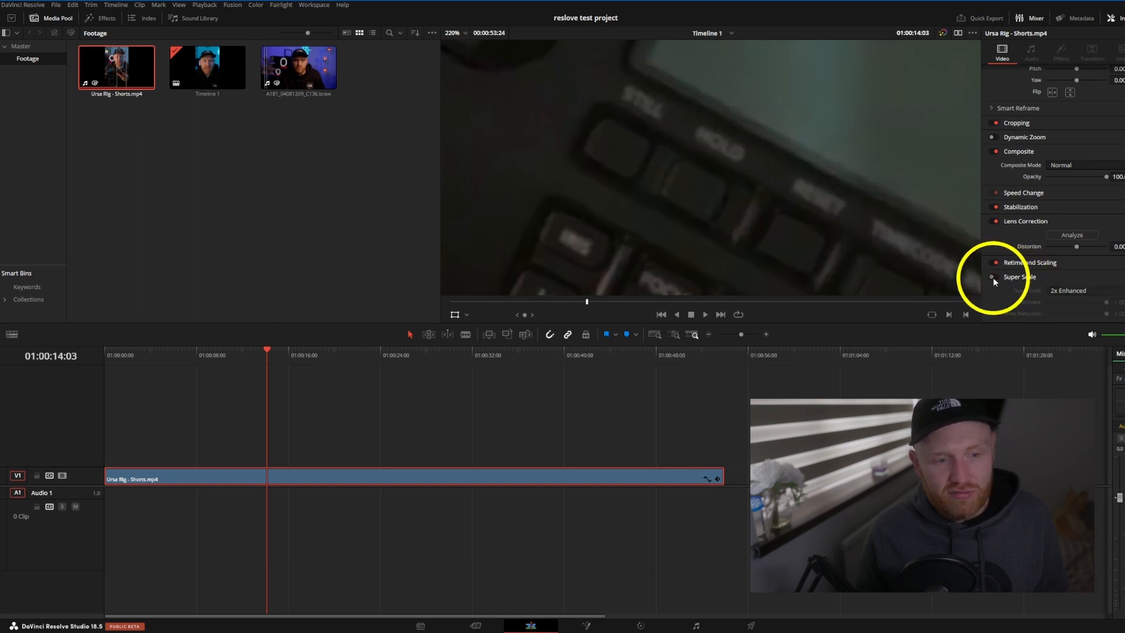
{"action": "left_click", "coordinate": [992, 279]}
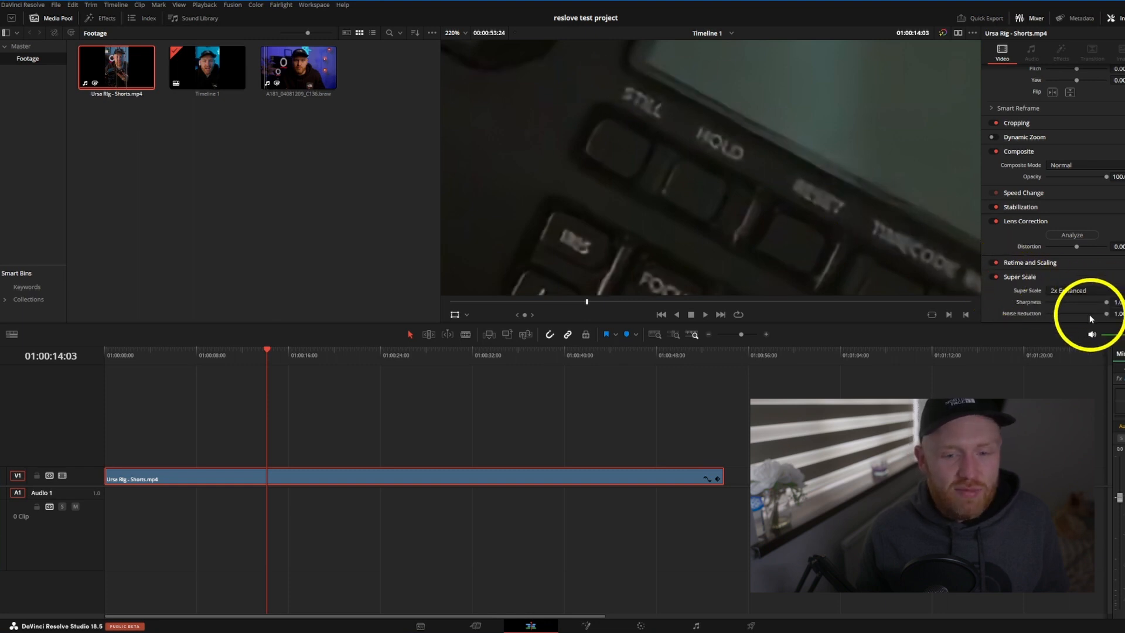
{"action": "left_click_drag", "start_coordinate": [1105, 314], "coordinate": [1082, 314]}
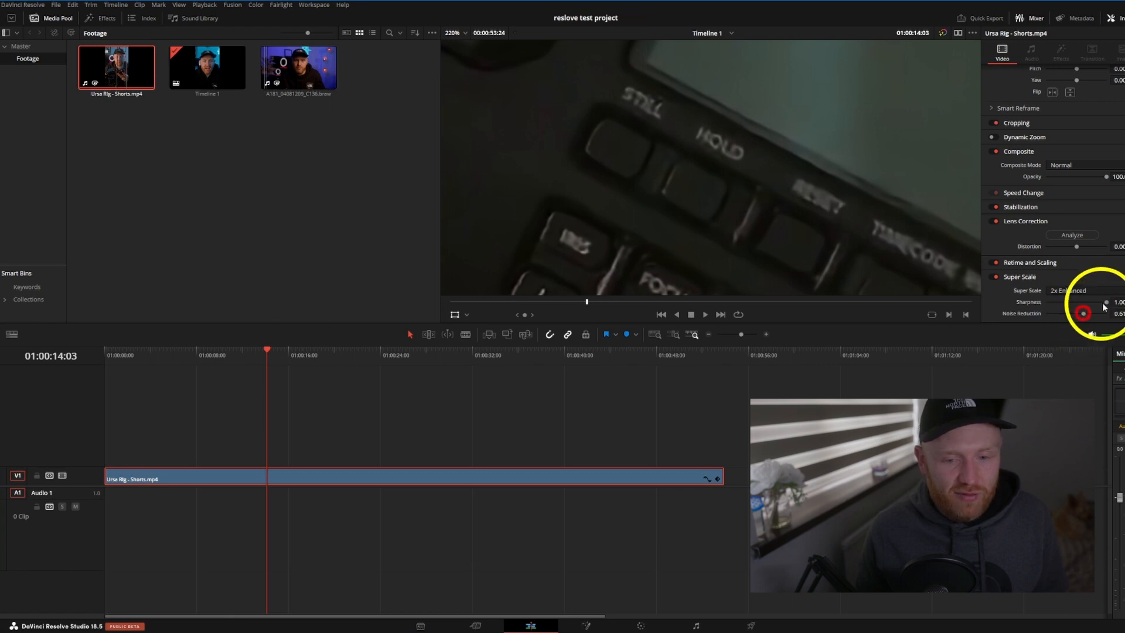
{"action": "left_click_drag", "start_coordinate": [1105, 302], "coordinate": [1090, 302]}
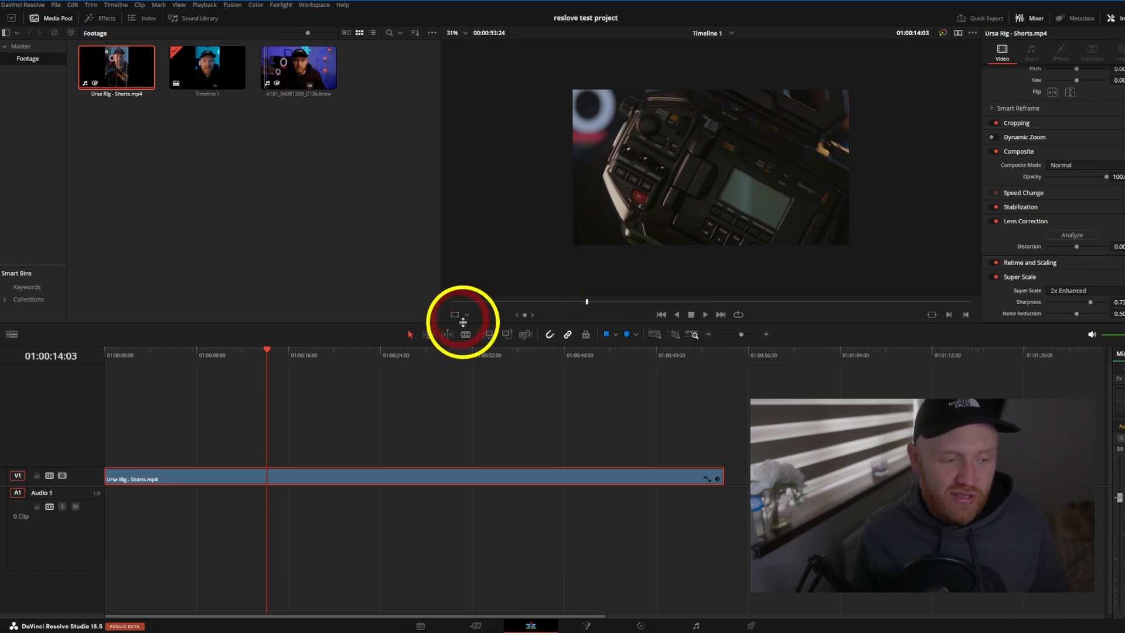
Enable Transform on-screen adjustment handles in the viewer overlay
{"action": "left_click", "coordinate": [465, 334]}
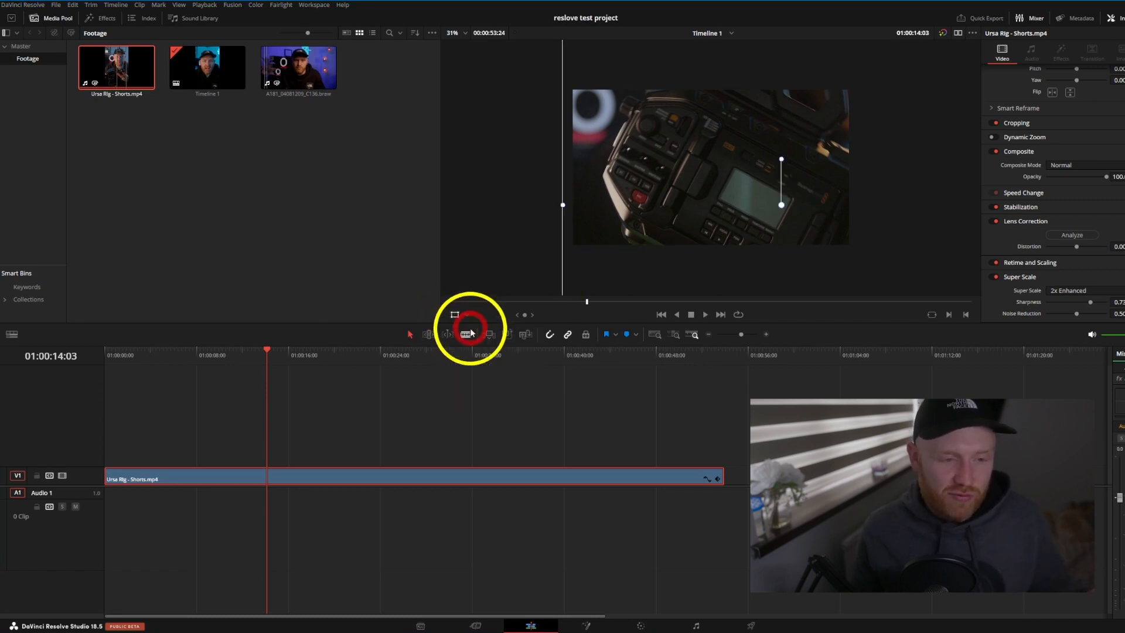
{"action": "left_click", "coordinate": [466, 334]}
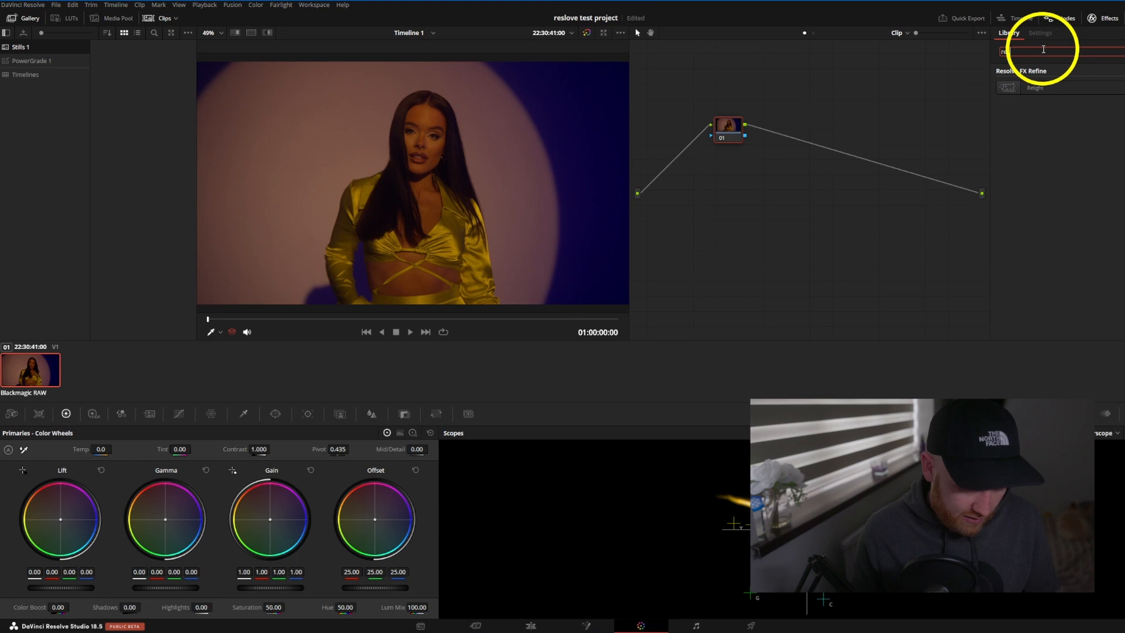
Find Relight in the Effects Library, apply it to node 01 and position its point light above the singer
{"action": "type", "text": "relight"}
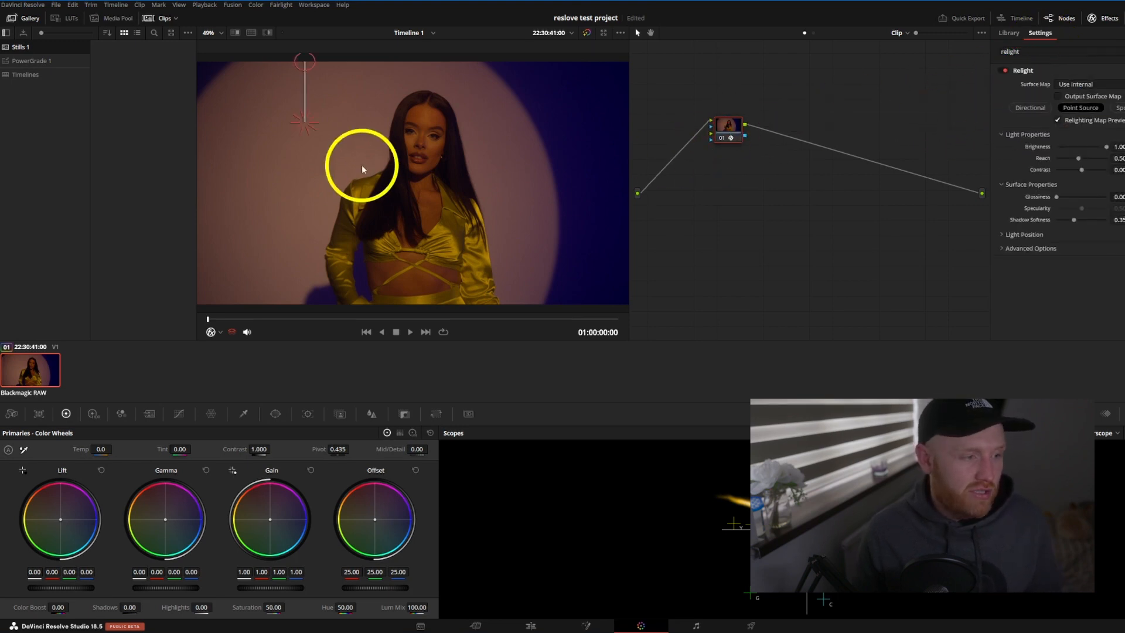
{"action": "left_click_drag", "start_coordinate": [362, 169], "coordinate": [309, 94]}
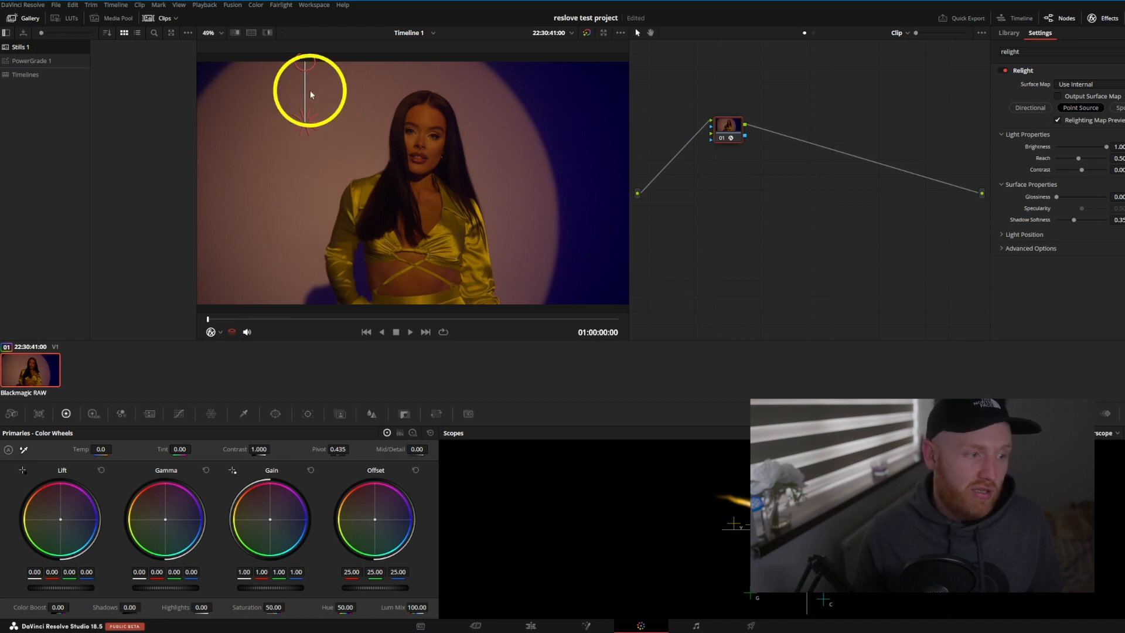
{"action": "left_click_drag", "start_coordinate": [309, 94], "coordinate": [321, 230]}
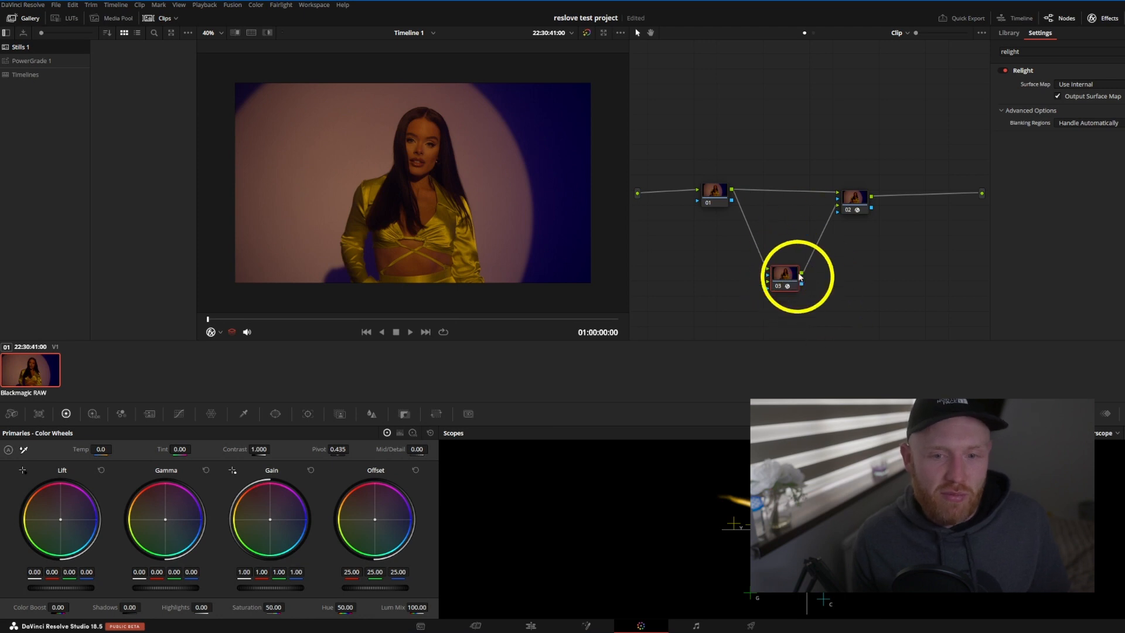
Set node 02's Surface Map to Use Input 2 and raise the point-source gain to 3.42
{"action": "left_click", "coordinate": [854, 199]}
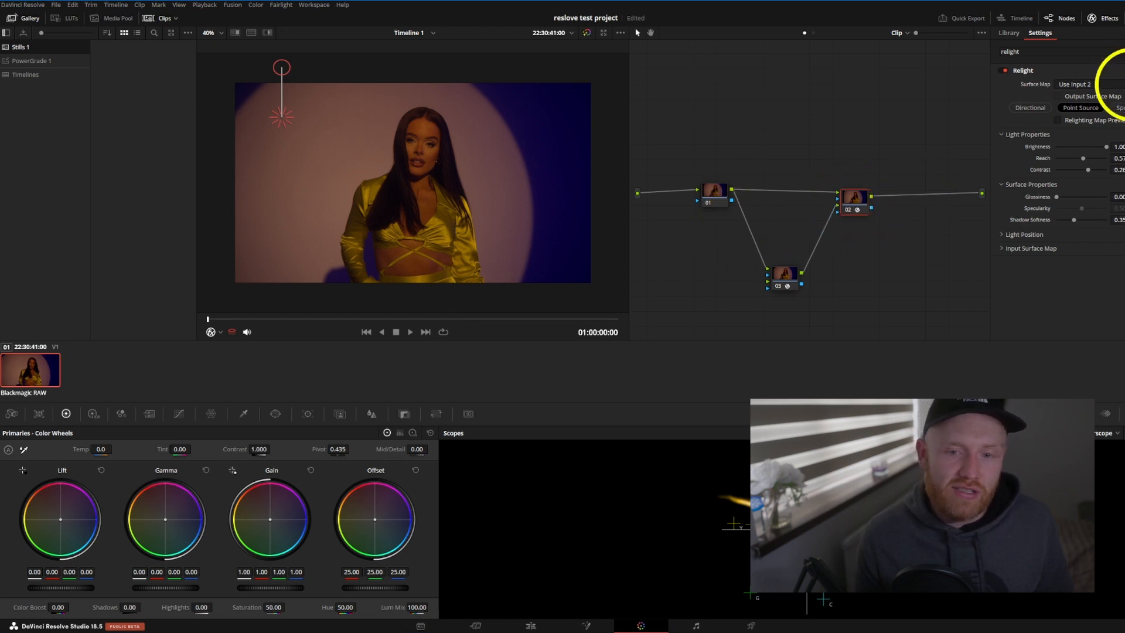
{"action": "left_click", "coordinate": [783, 274]}
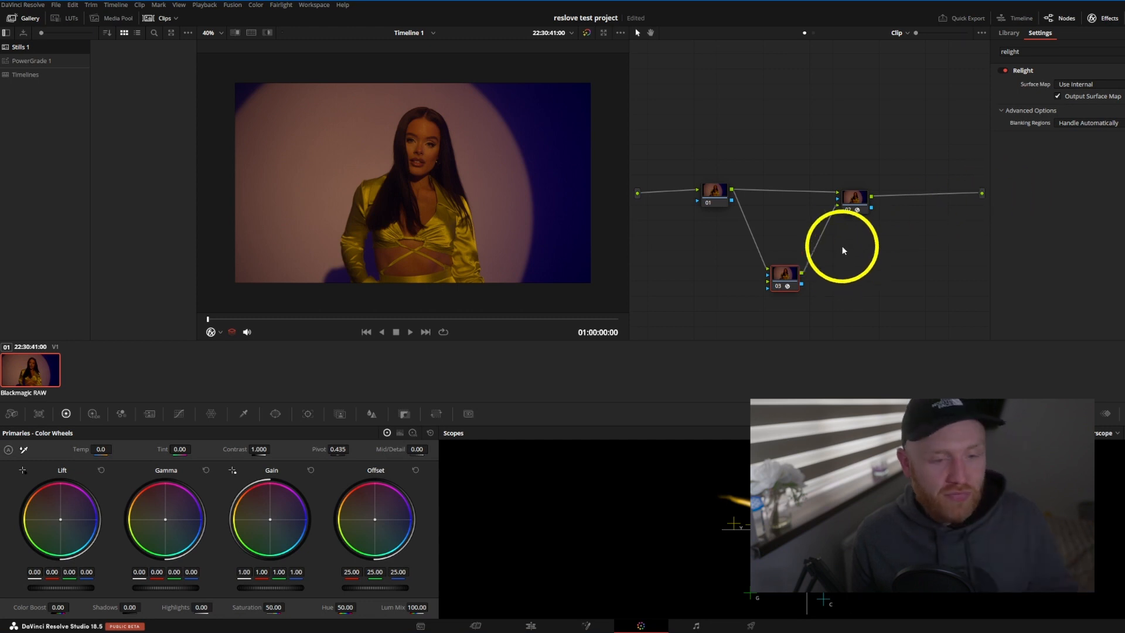
{"action": "left_click", "coordinate": [852, 199]}
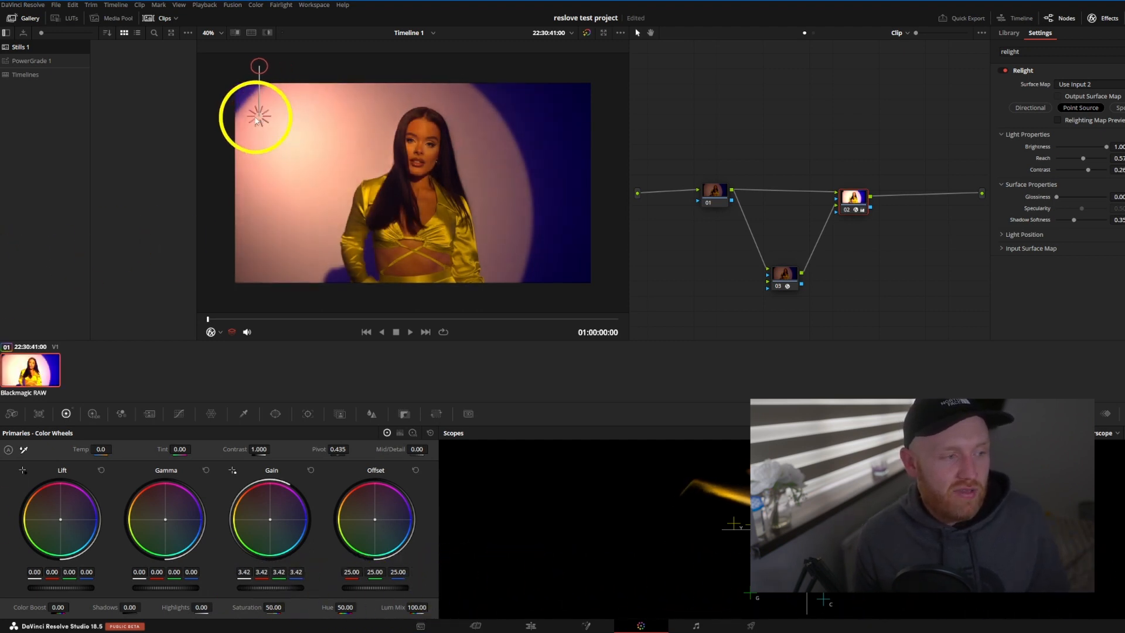
Try the light widget around the frame, settling near the upper left
{"action": "left_click_drag", "start_coordinate": [258, 115], "coordinate": [298, 139]}
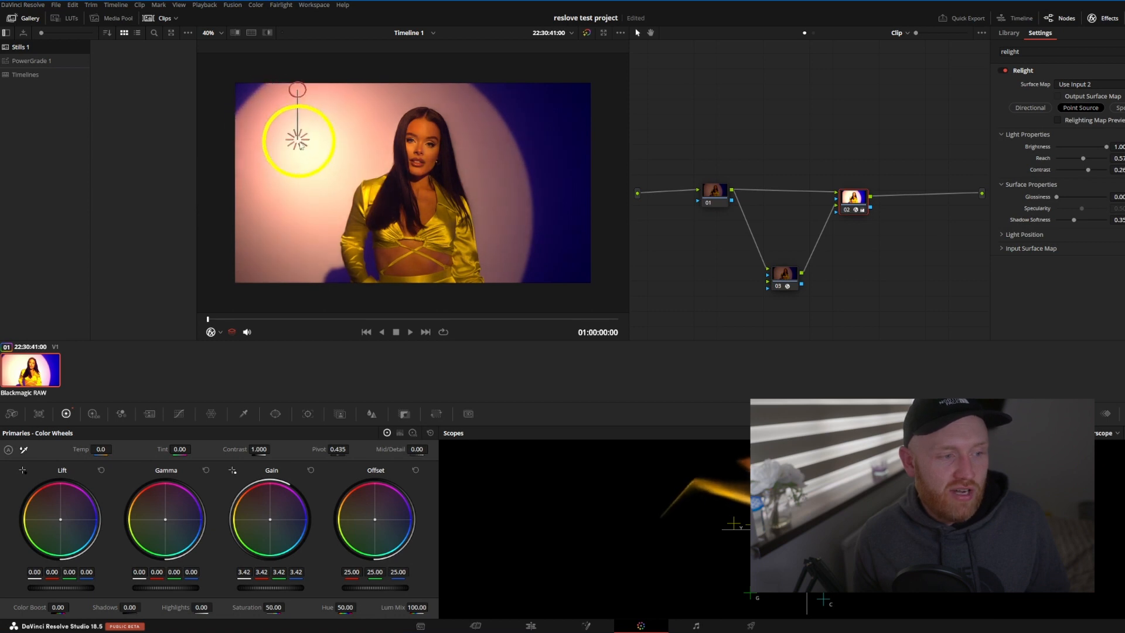
{"action": "left_click_drag", "start_coordinate": [297, 136], "coordinate": [514, 273]}
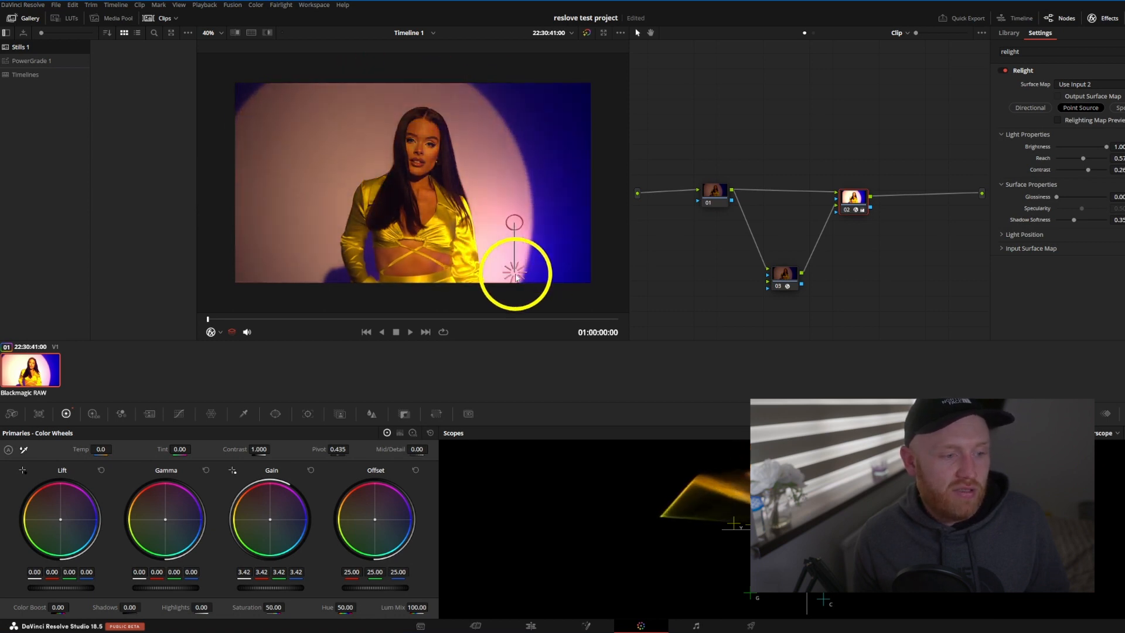
{"action": "left_click_drag", "start_coordinate": [513, 271], "coordinate": [288, 106]}
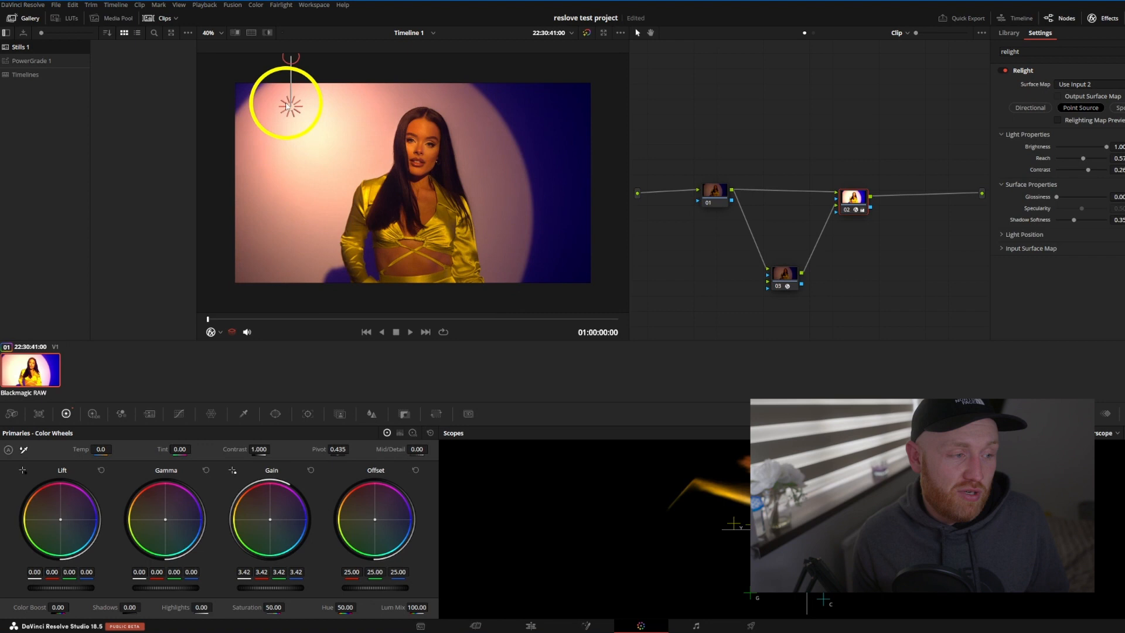
{"action": "left_click_drag", "start_coordinate": [291, 106], "coordinate": [270, 147]}
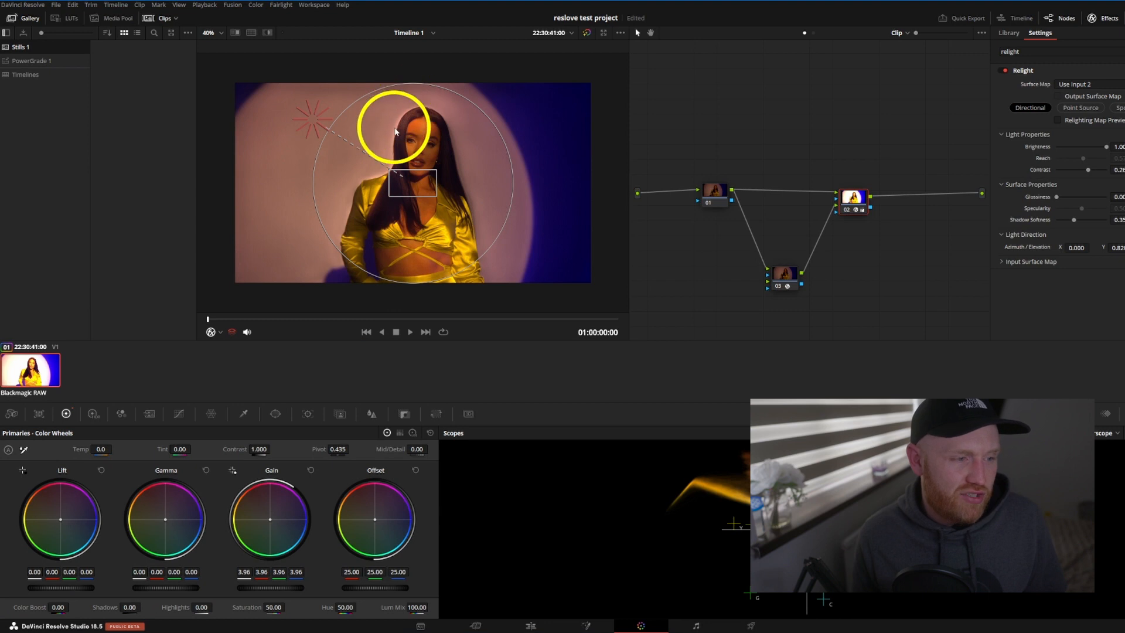
Switch through Directional to Spotlight mode and aim it at the singer from upper left
{"action": "left_click_drag", "start_coordinate": [391, 126], "coordinate": [351, 148]}
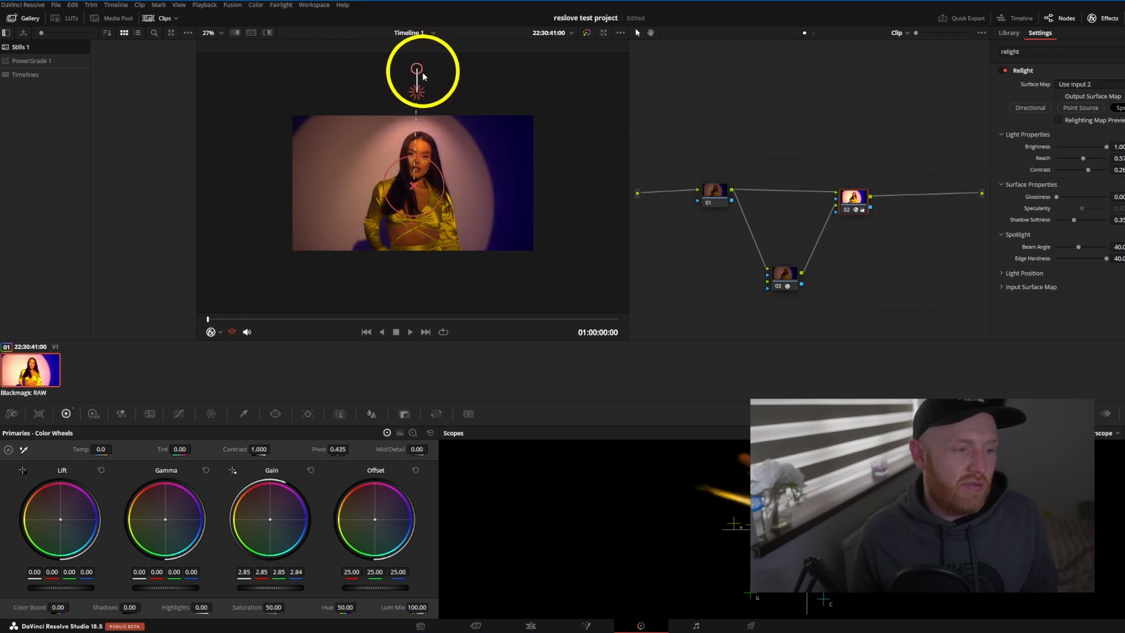
{"action": "left_click_drag", "start_coordinate": [417, 70], "coordinate": [297, 98]}
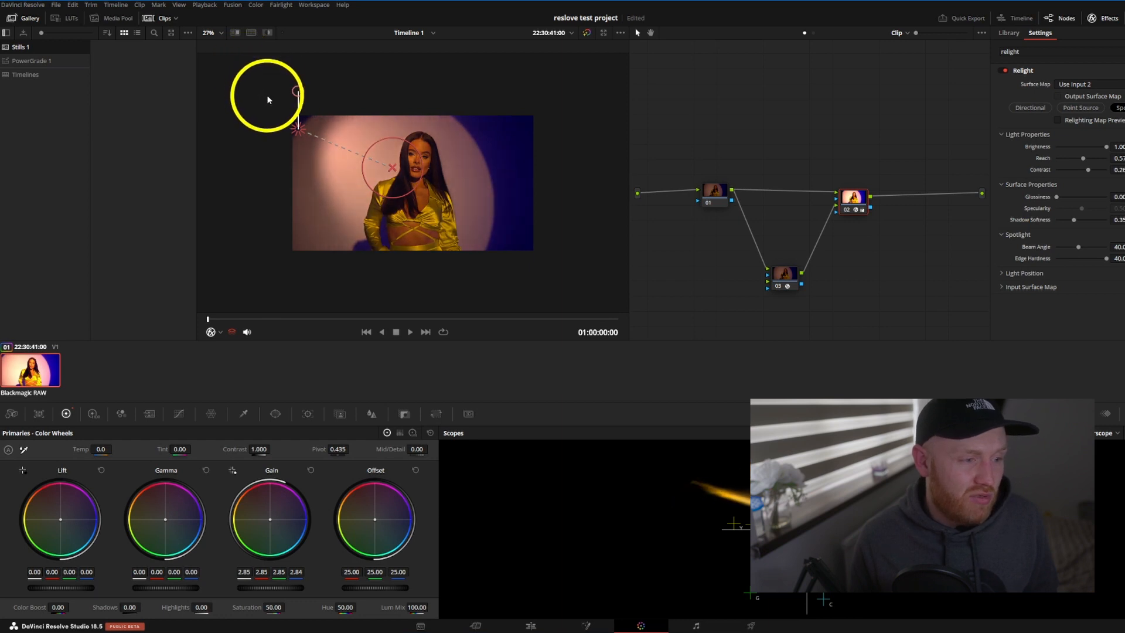
{"action": "left_click_drag", "start_coordinate": [267, 97], "coordinate": [406, 240]}
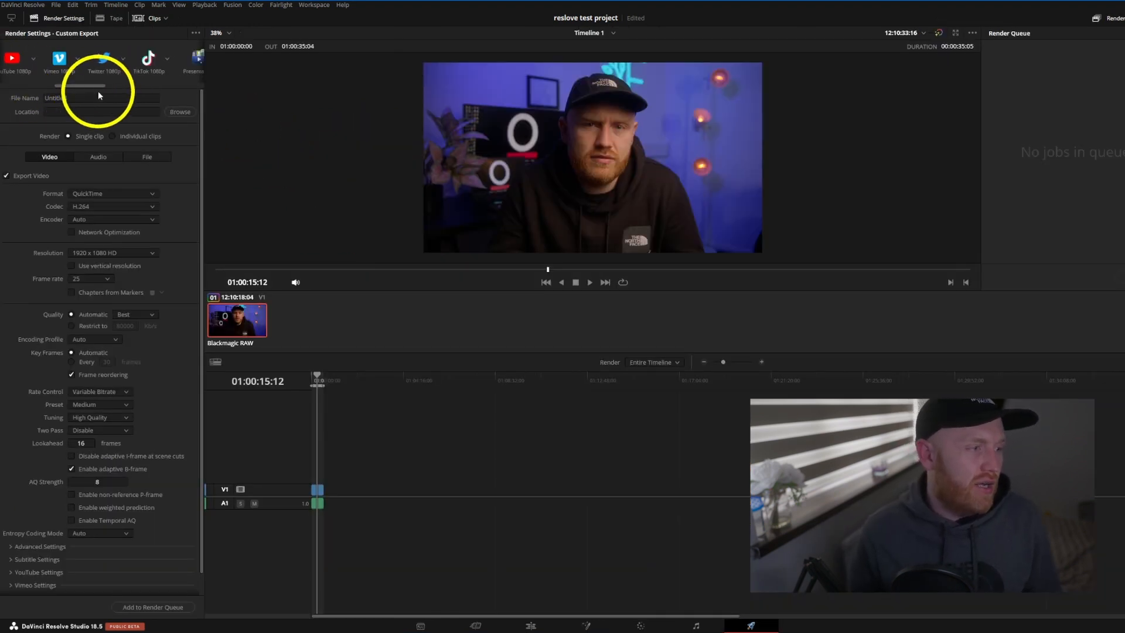
Select the TikTok 1080p render preset and toggle direct upload to TikTok
{"action": "left_click", "coordinate": [148, 58]}
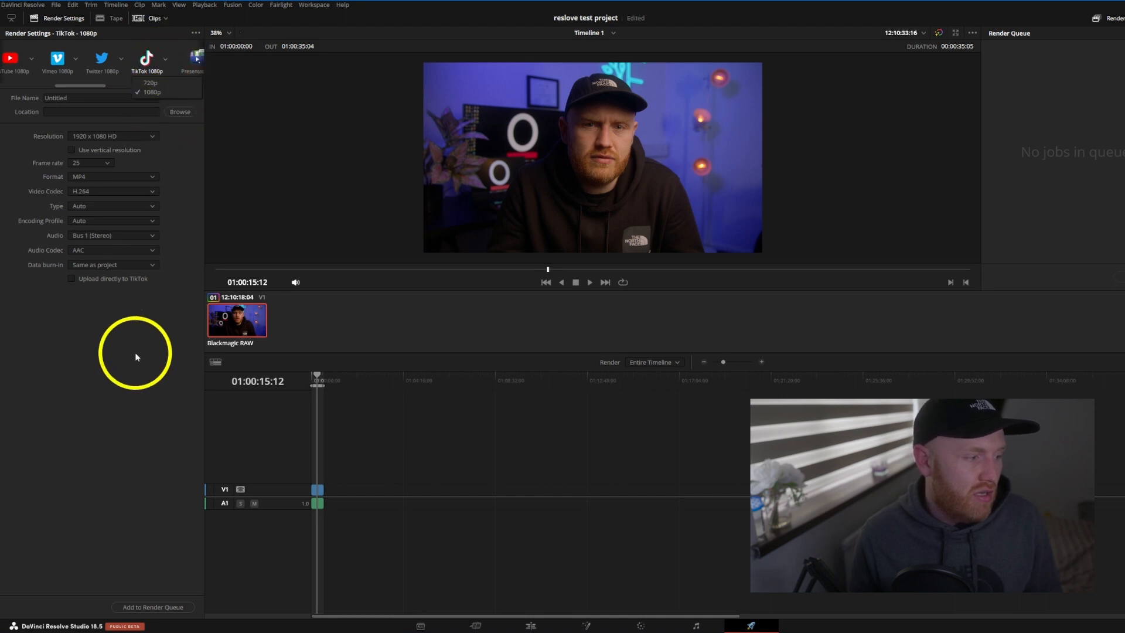
{"action": "left_click", "coordinate": [71, 279]}
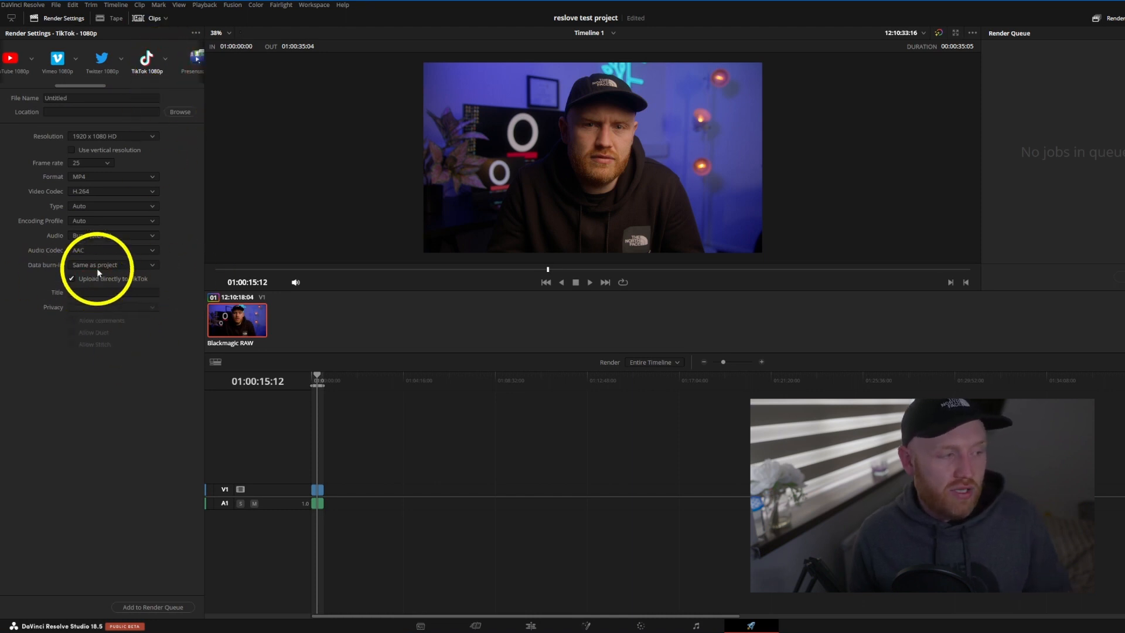
{"action": "left_click", "coordinate": [101, 59]}
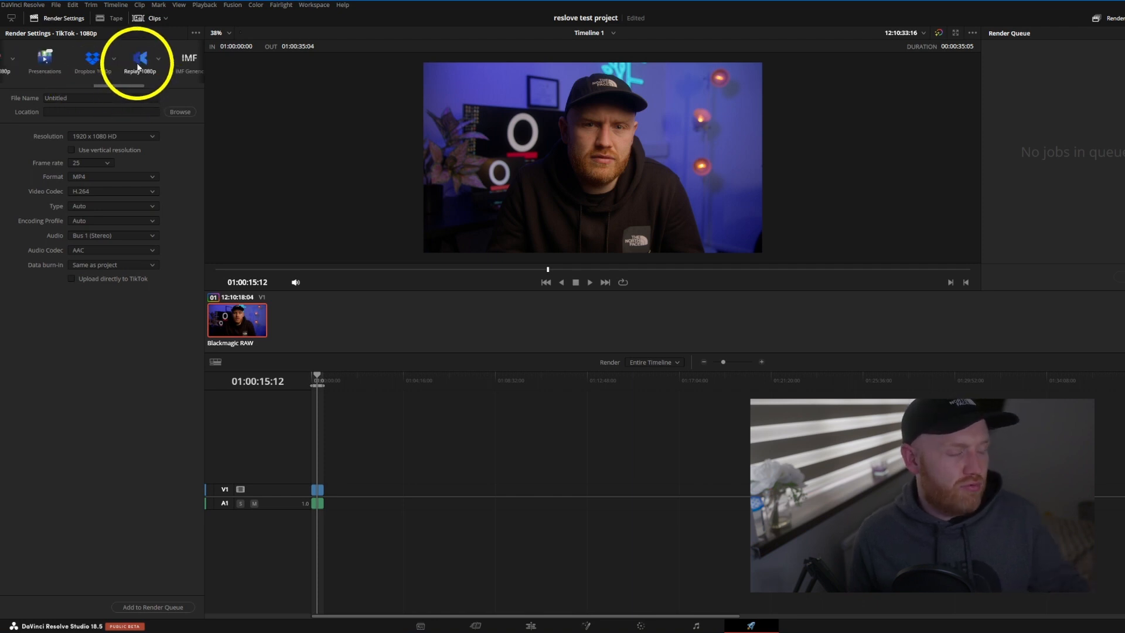
Review the Replay 1080p and Presentations render presets
{"action": "left_click", "coordinate": [140, 58]}
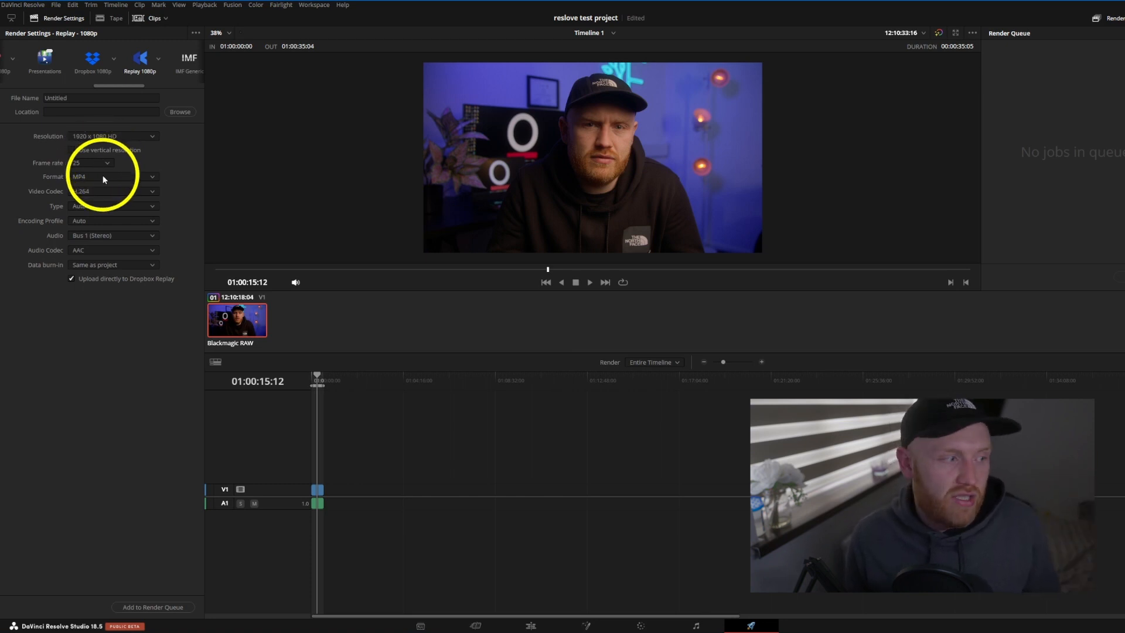
{"action": "left_click", "coordinate": [129, 61]}
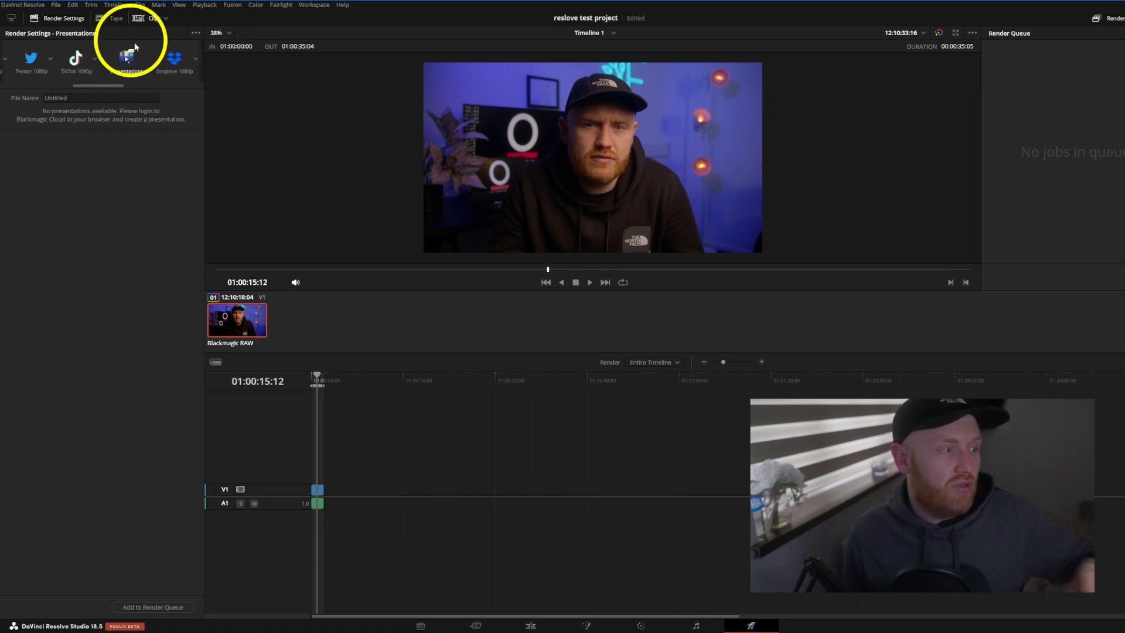
{"action": "left_click", "coordinate": [126, 58]}
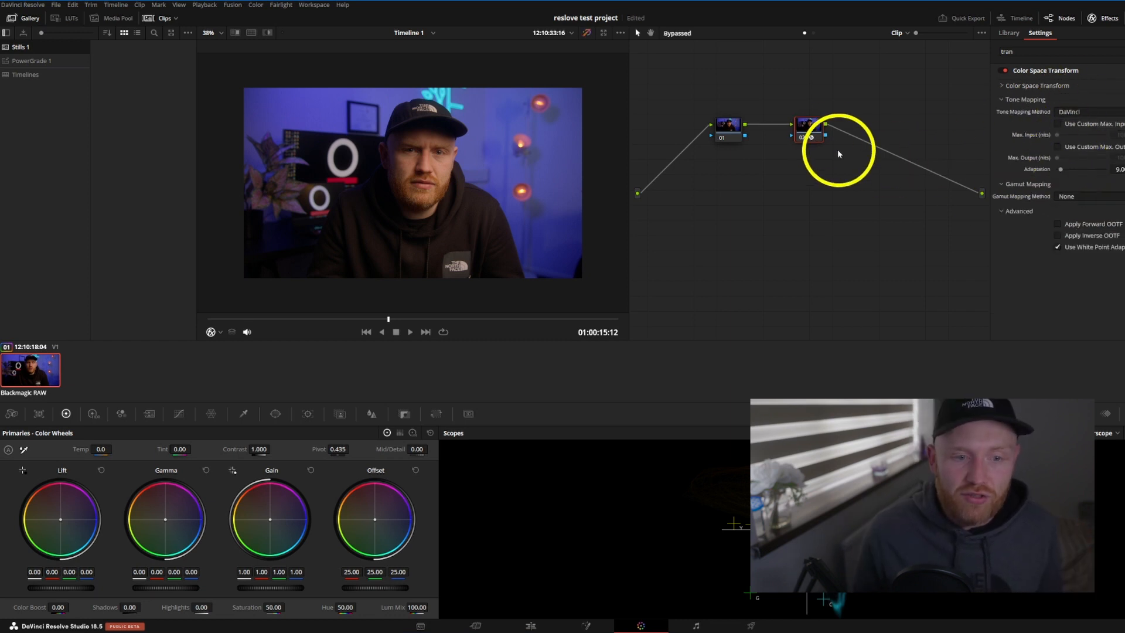
Swap the Color Space Transform's input and output settings on node 02
{"action": "left_click", "coordinate": [1001, 85]}
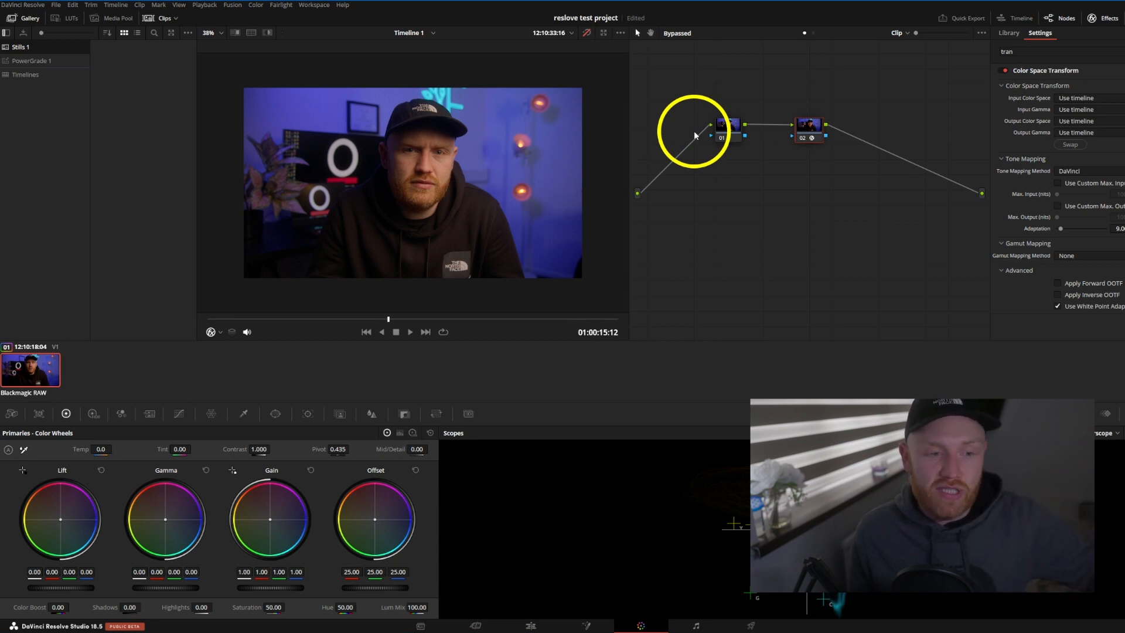
{"action": "mouse_move", "coordinate": [944, 130]}
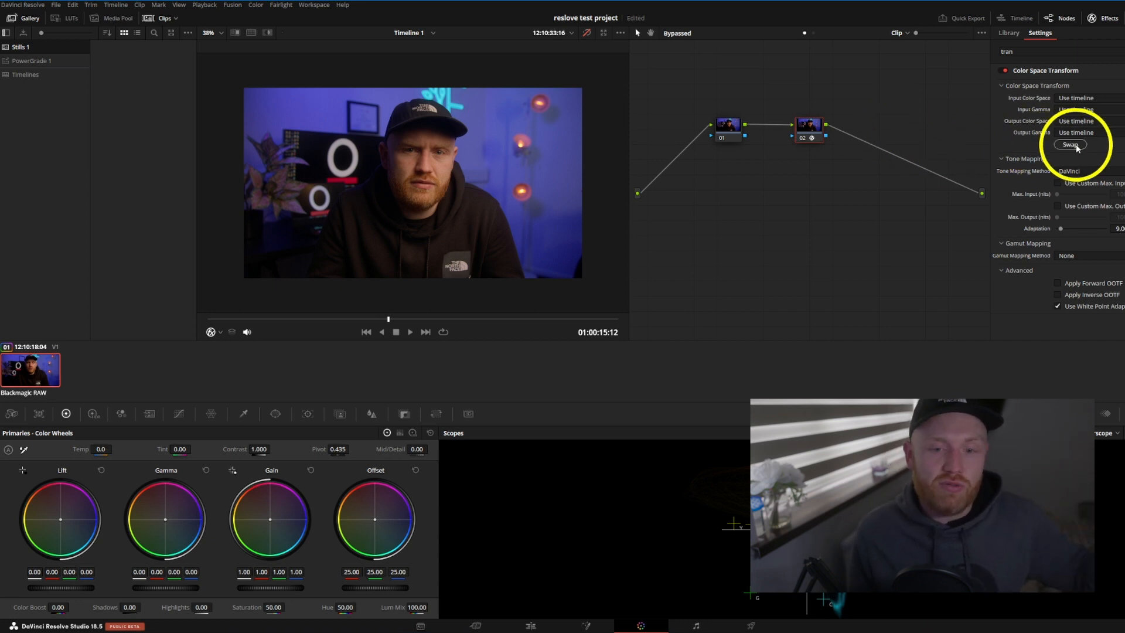
{"action": "mouse_move", "coordinate": [1072, 144]}
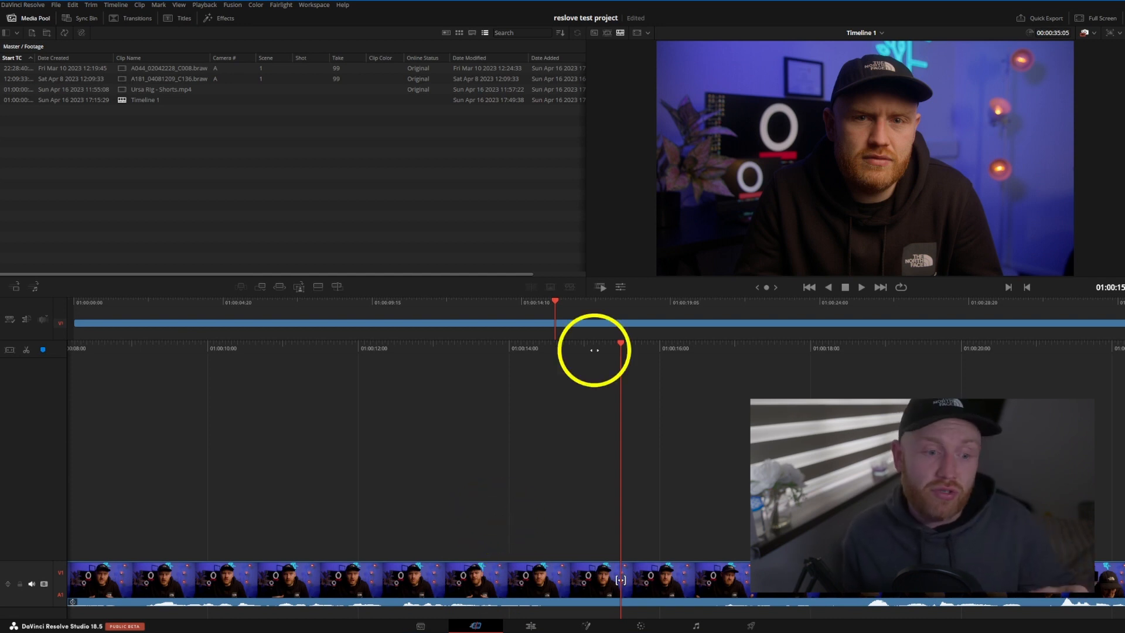
{"action": "mouse_move", "coordinate": [536, 440]}
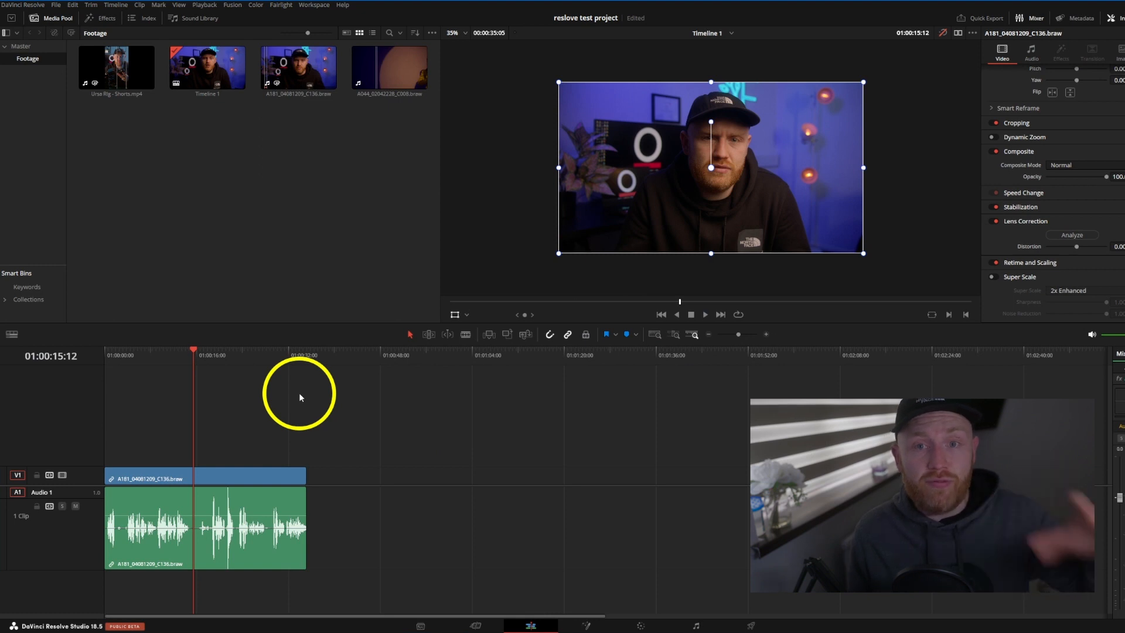
{"action": "mouse_move", "coordinate": [352, 545]}
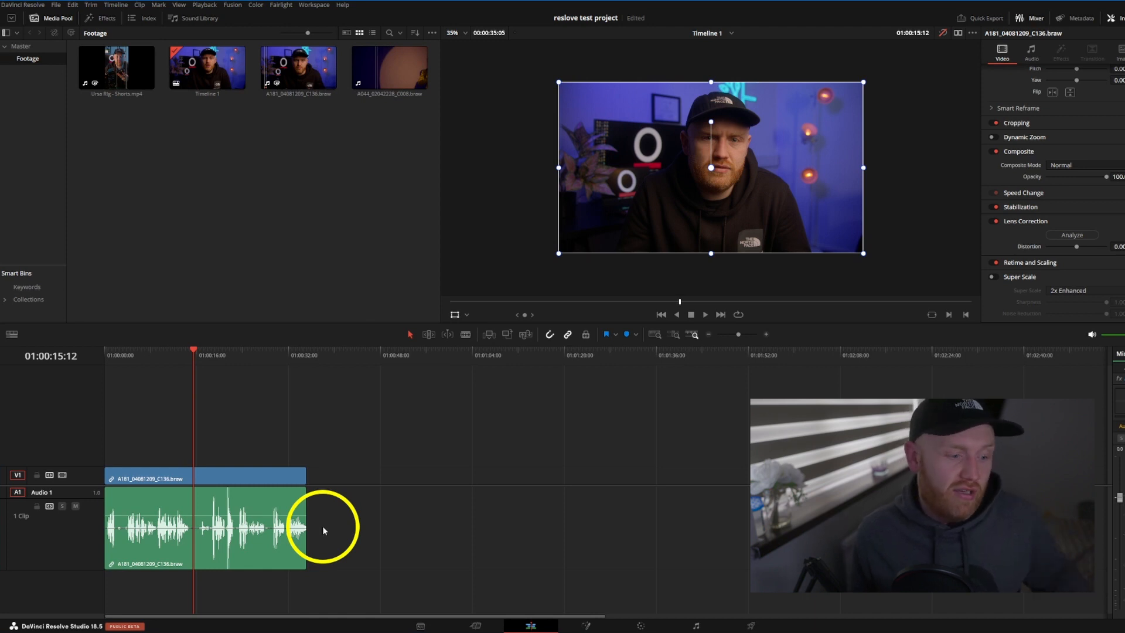
{"action": "mouse_move", "coordinate": [362, 519]}
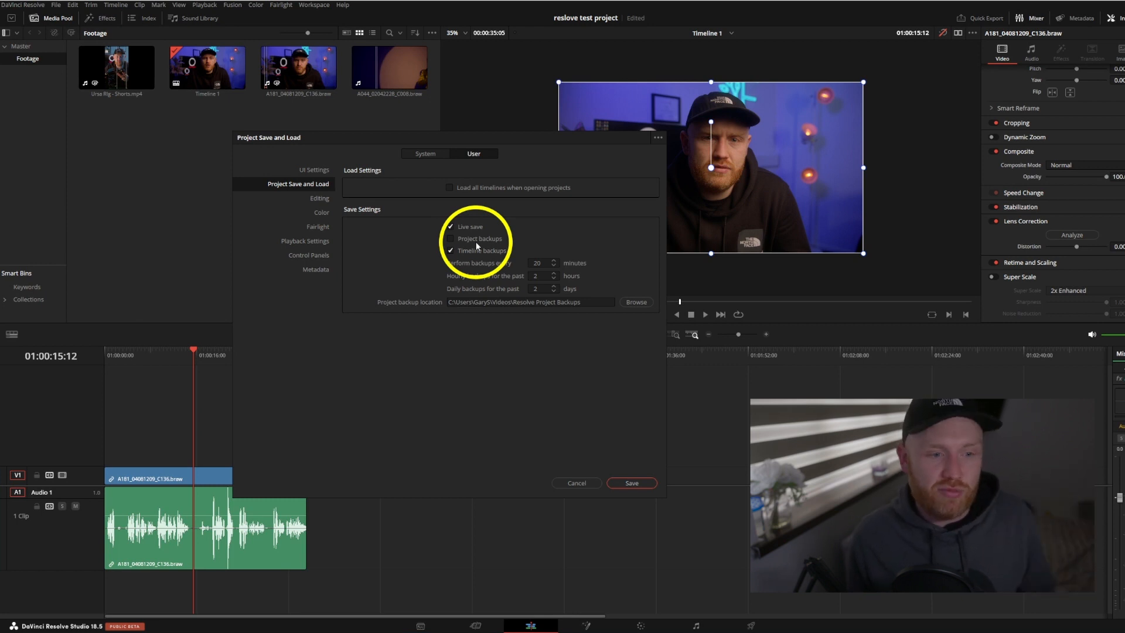
Close Preferences and switch to the Blackmagic Pocket Cinema Camera browser page
{"action": "left_click", "coordinate": [450, 238]}
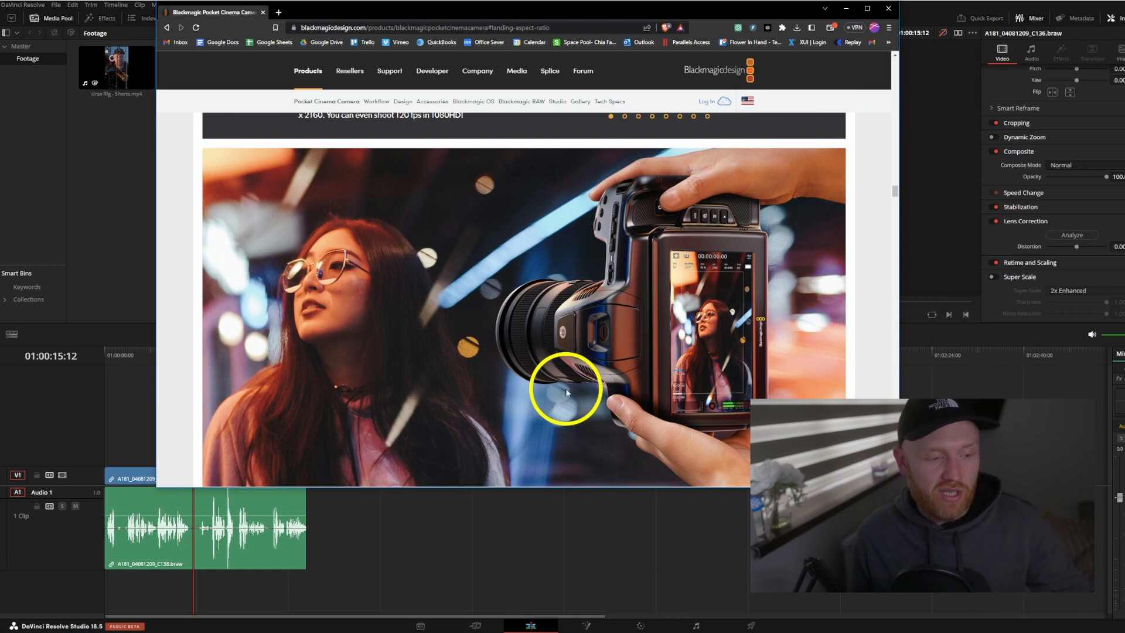
Scroll the camera page down to the 'Shoot in Vertical Aspect Ratio!' section
{"action": "scroll", "scroll_direction": "down", "scroll_amount": 3}
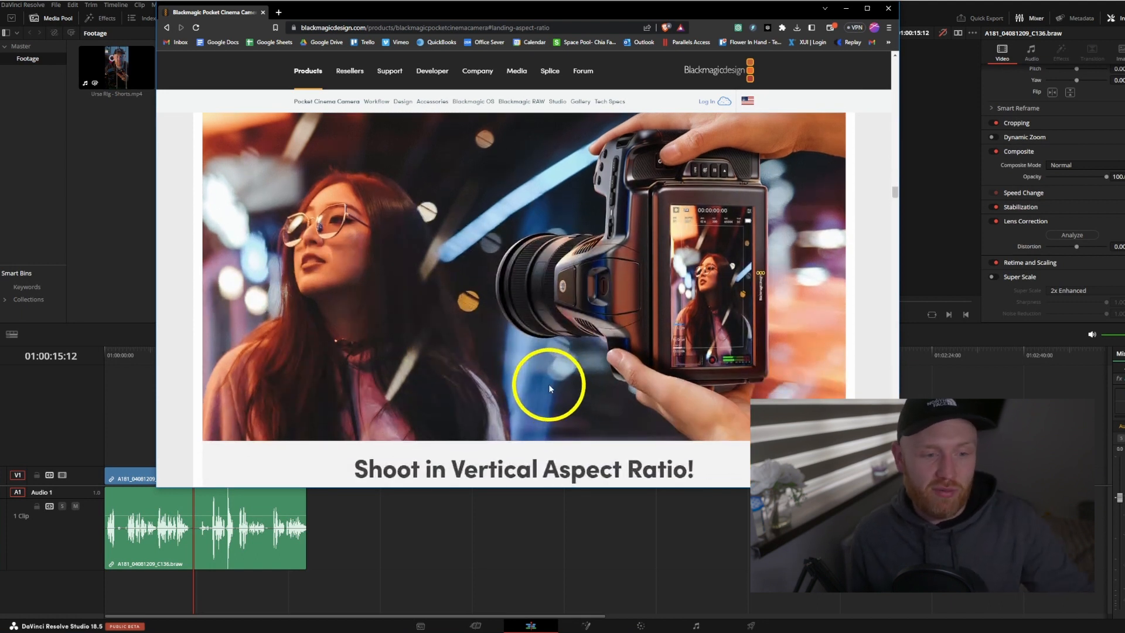
{"action": "mouse_move", "coordinate": [764, 397]}
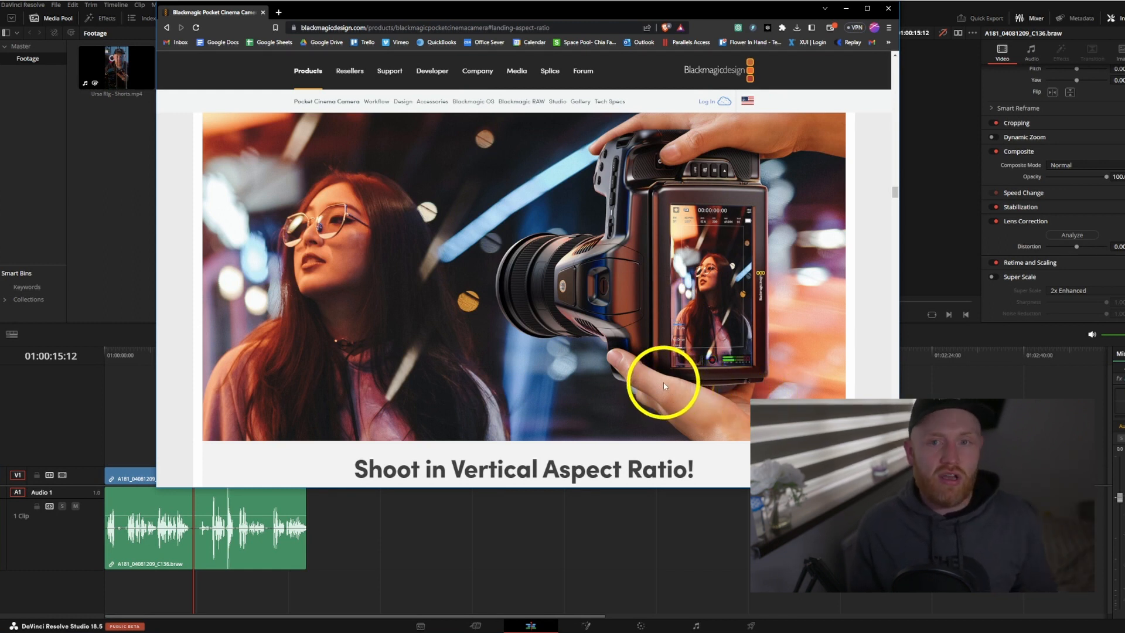
{"action": "mouse_move", "coordinate": [511, 398]}
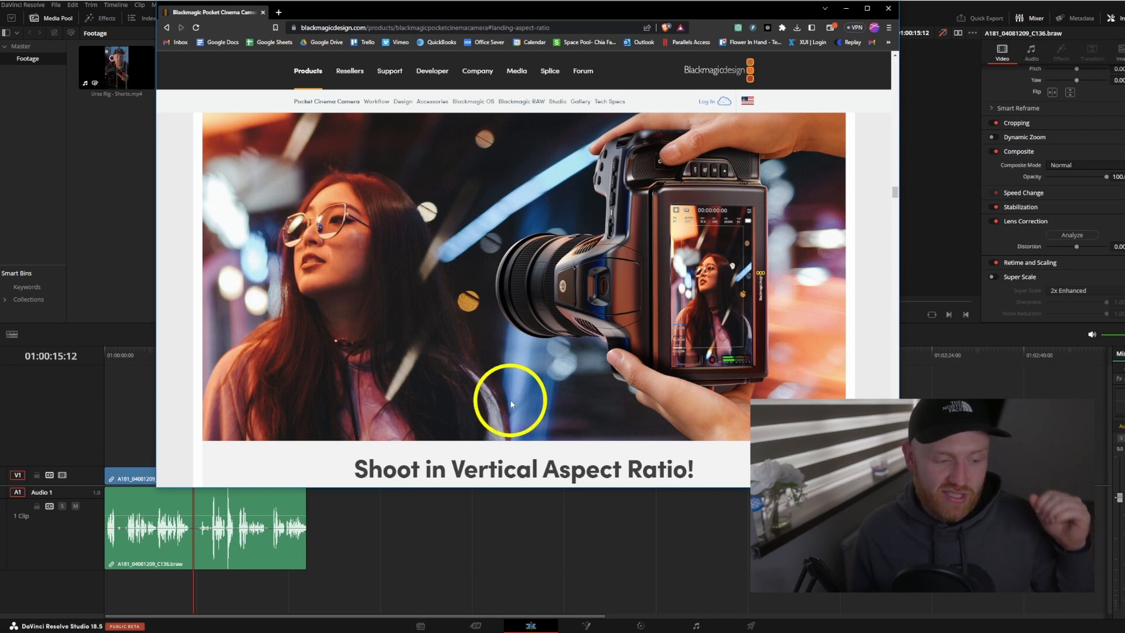